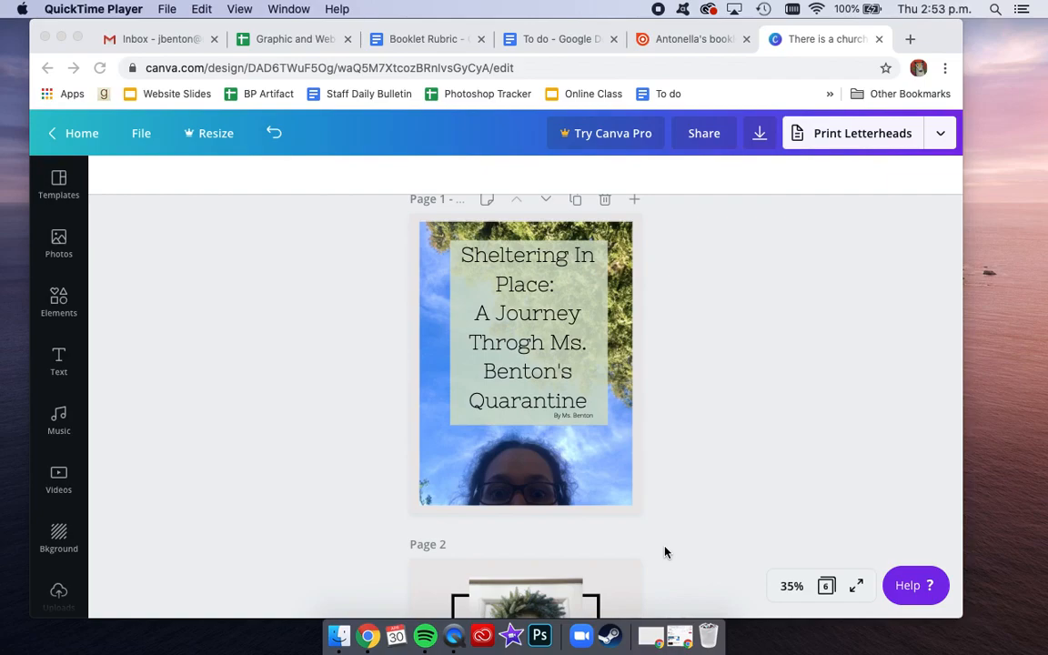
mouse_move(483, 355)
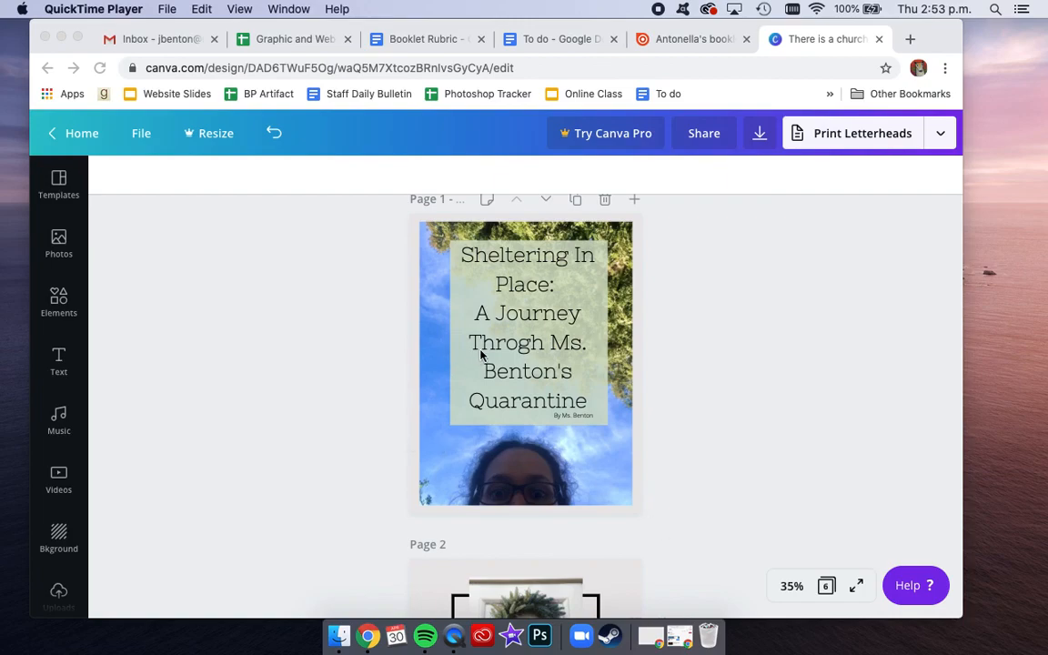
mouse_move(521, 359)
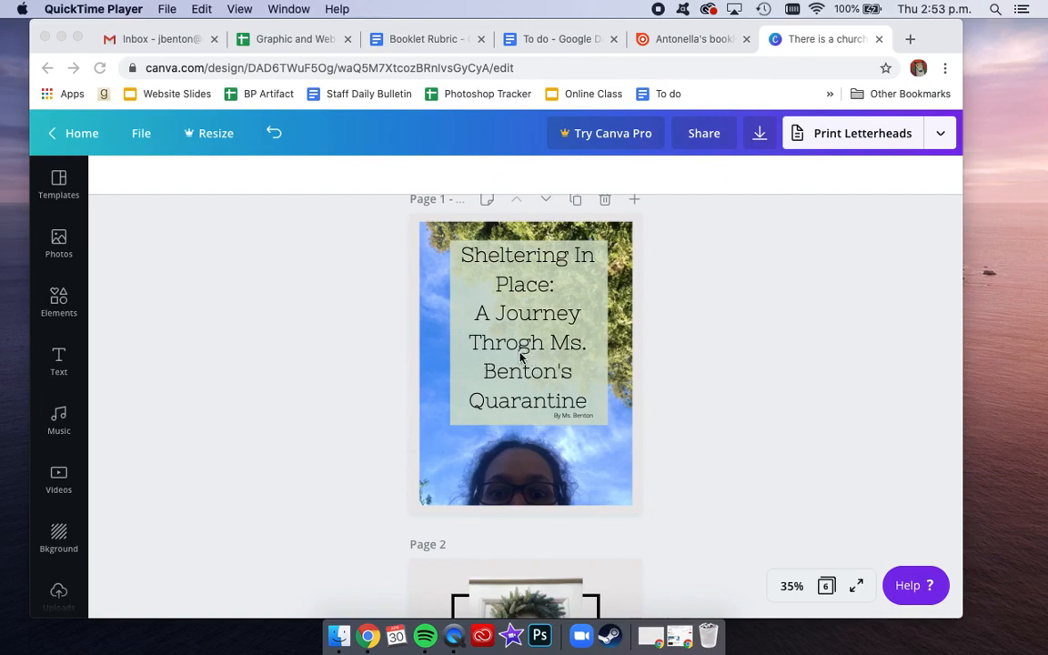
mouse_move(543, 362)
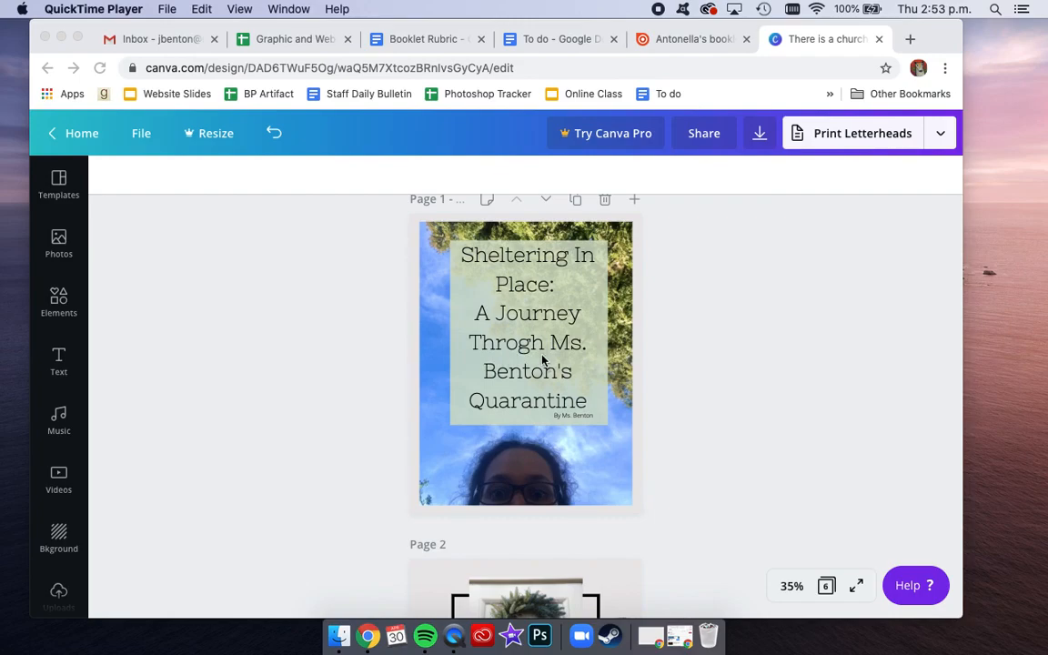
mouse_move(532, 364)
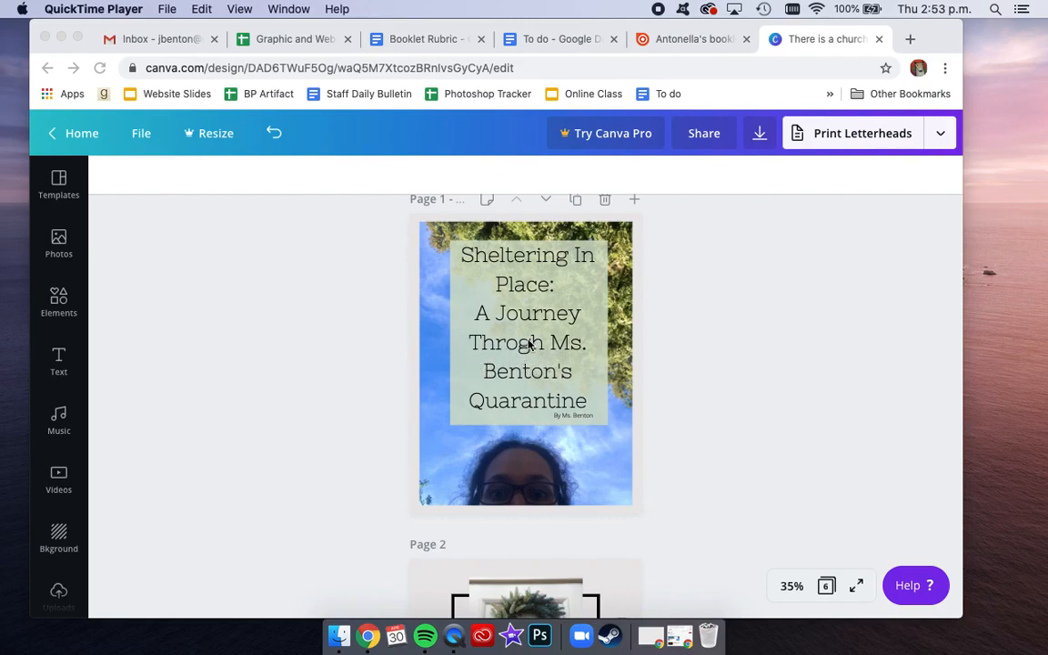
Correct the cover title typo 'Throgh' to 'Through' and deselect the text box
click(528, 342)
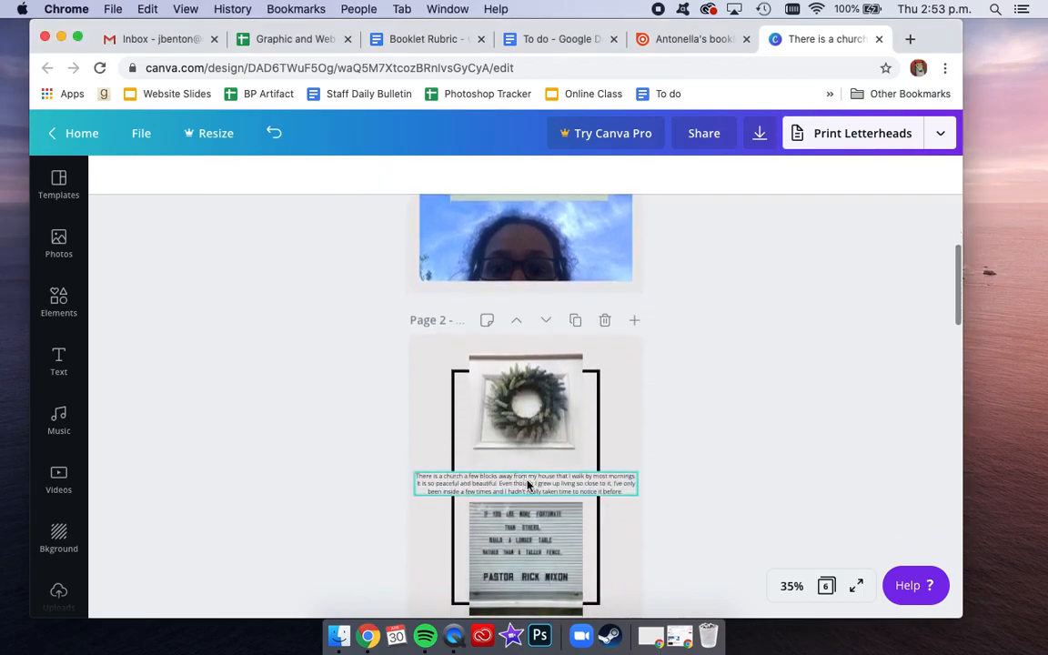
click(526, 484)
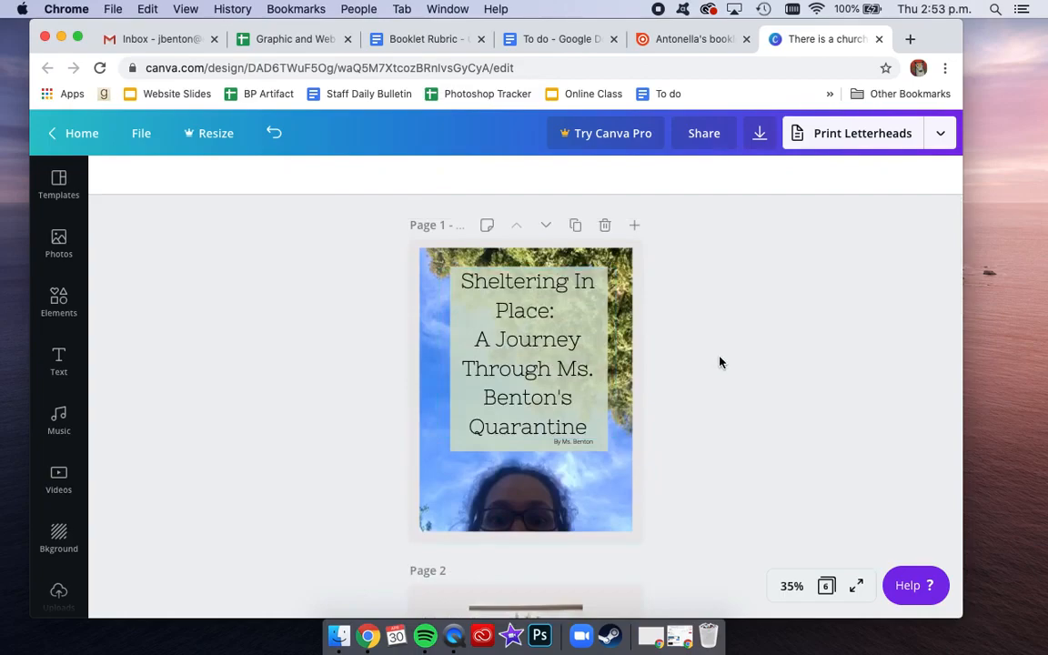
Download all six booklet pages from Canva as a PDF Print file
click(759, 133)
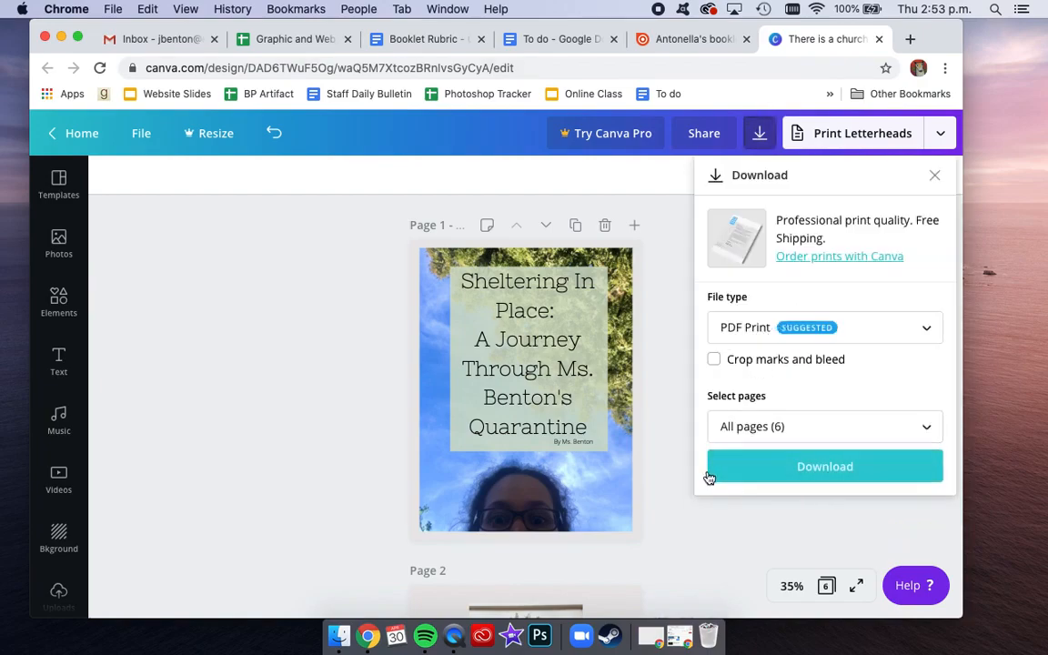
click(824, 466)
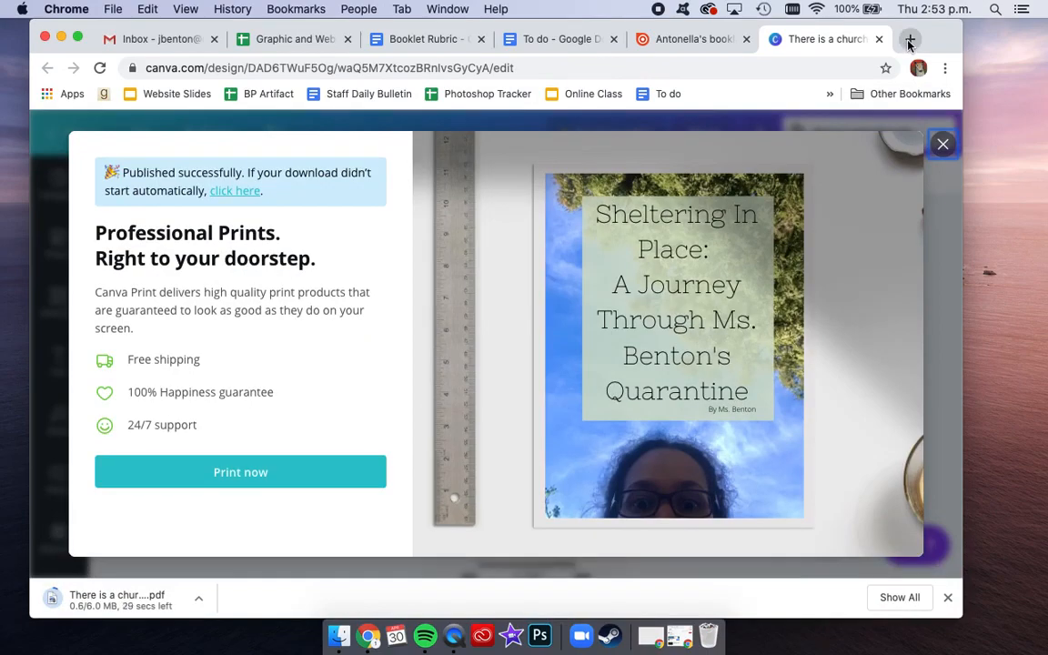
Load issuu.com in a new browser tab
click(910, 40)
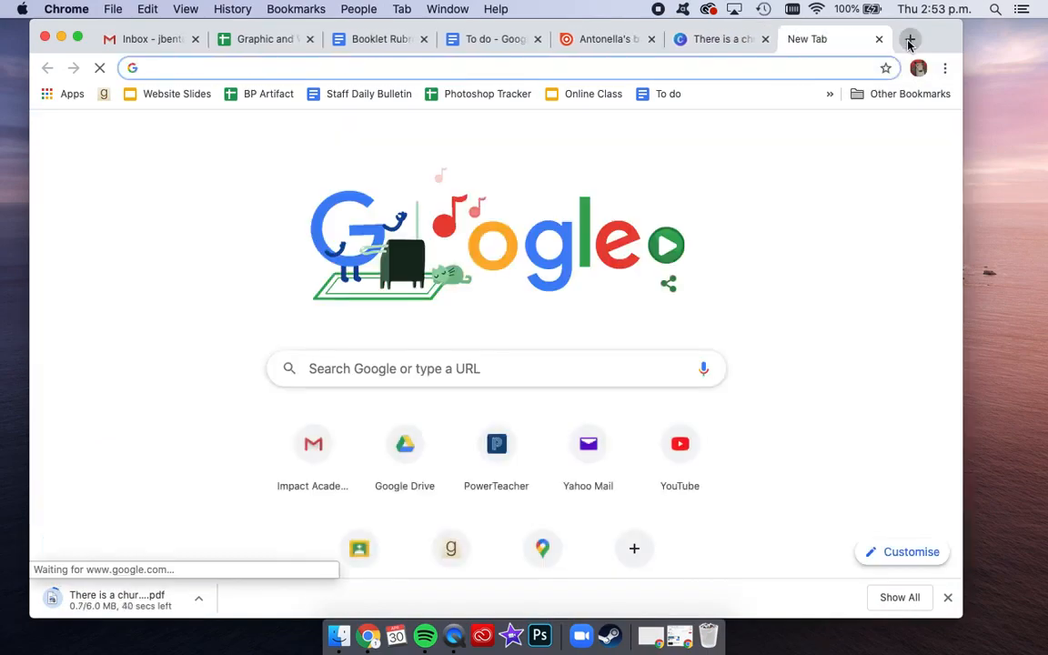
text(issuu.com)
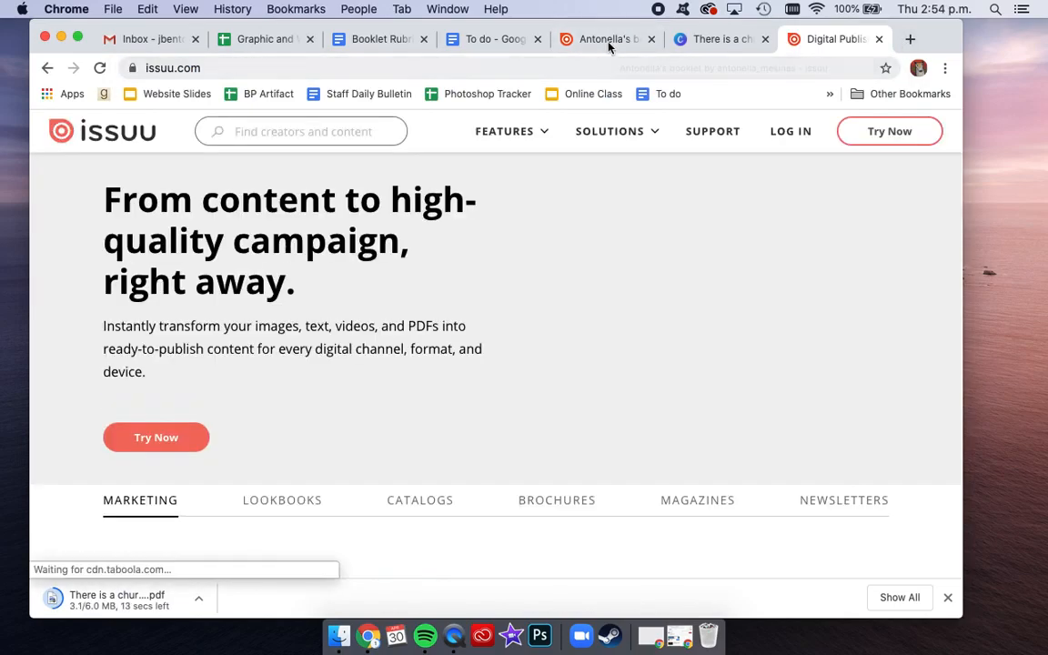
Page through the example student booklet, then return to the Issuu home tab
click(605, 40)
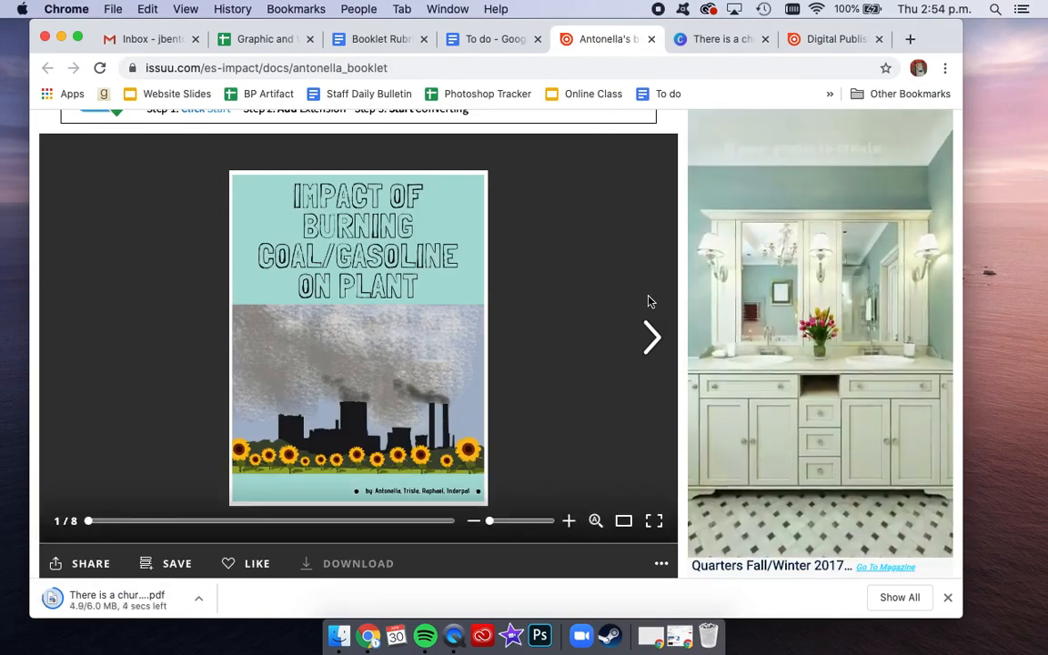
click(652, 337)
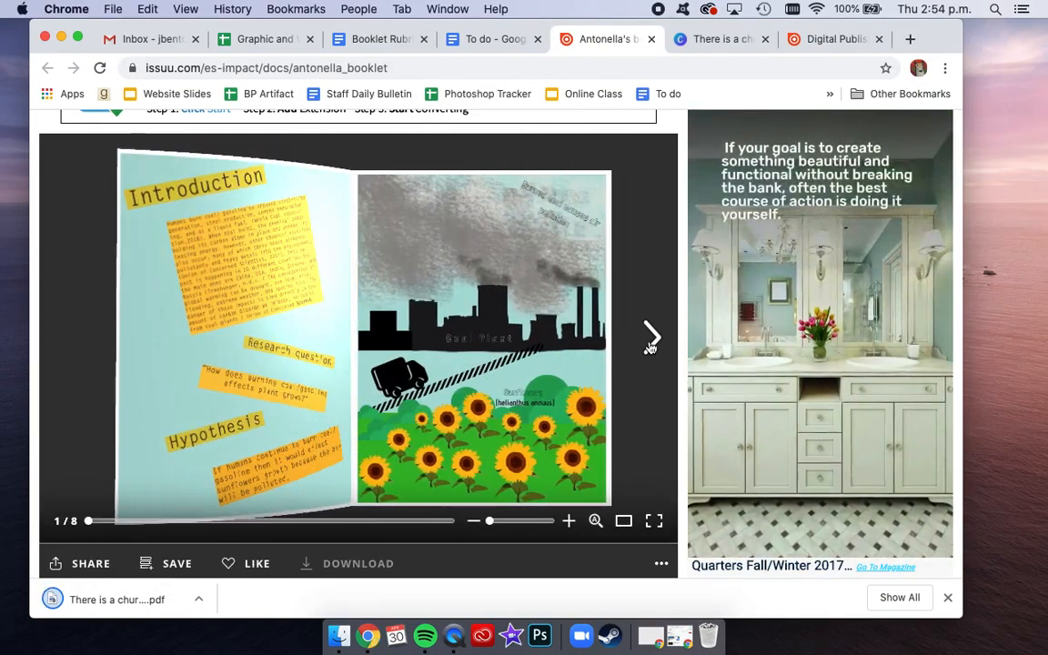
click(652, 337)
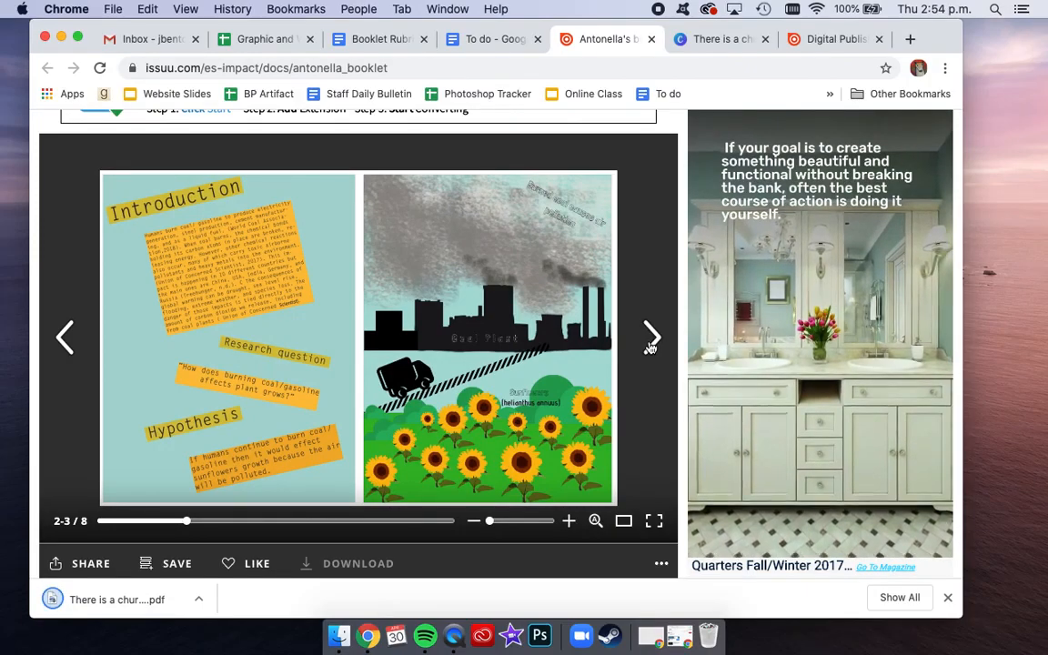
click(833, 39)
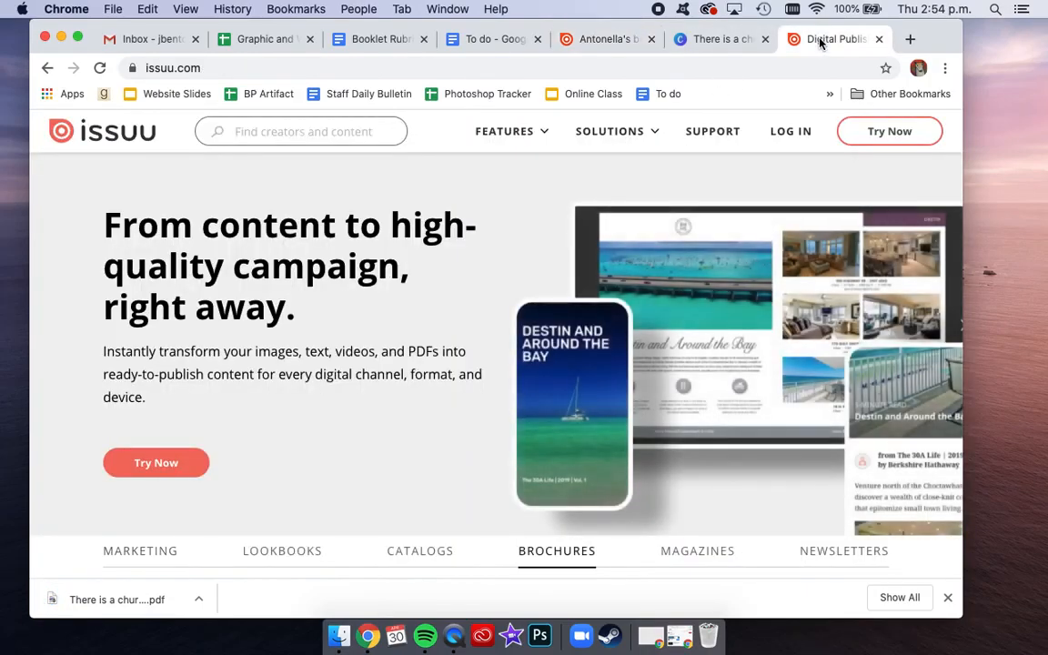
Go to Issuu's plans via Try Now and choose the free Basic plan
click(697, 550)
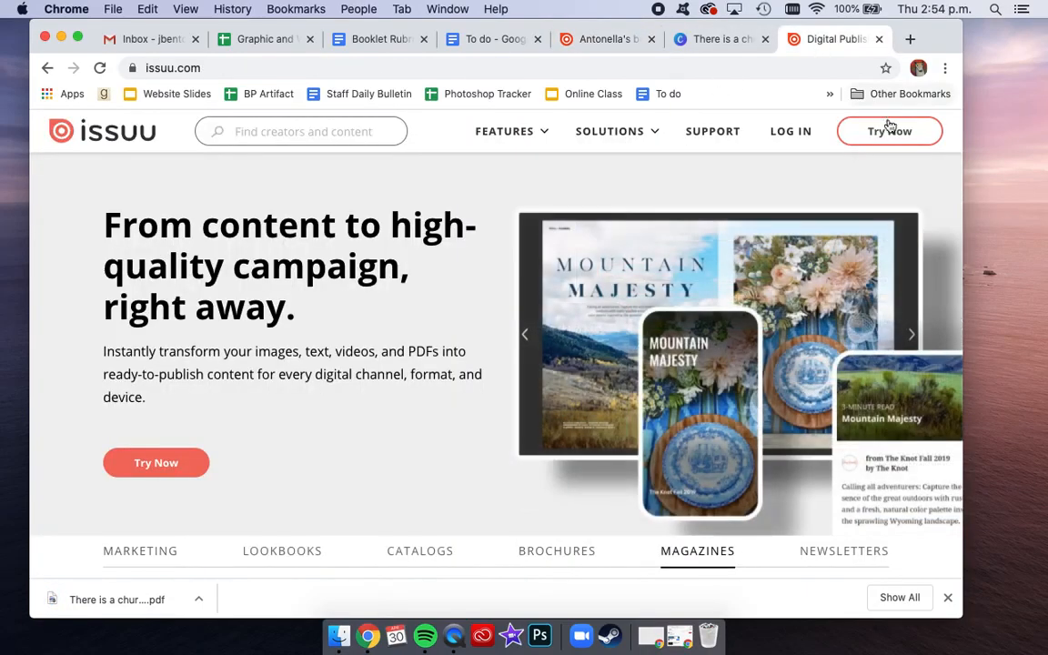
click(888, 131)
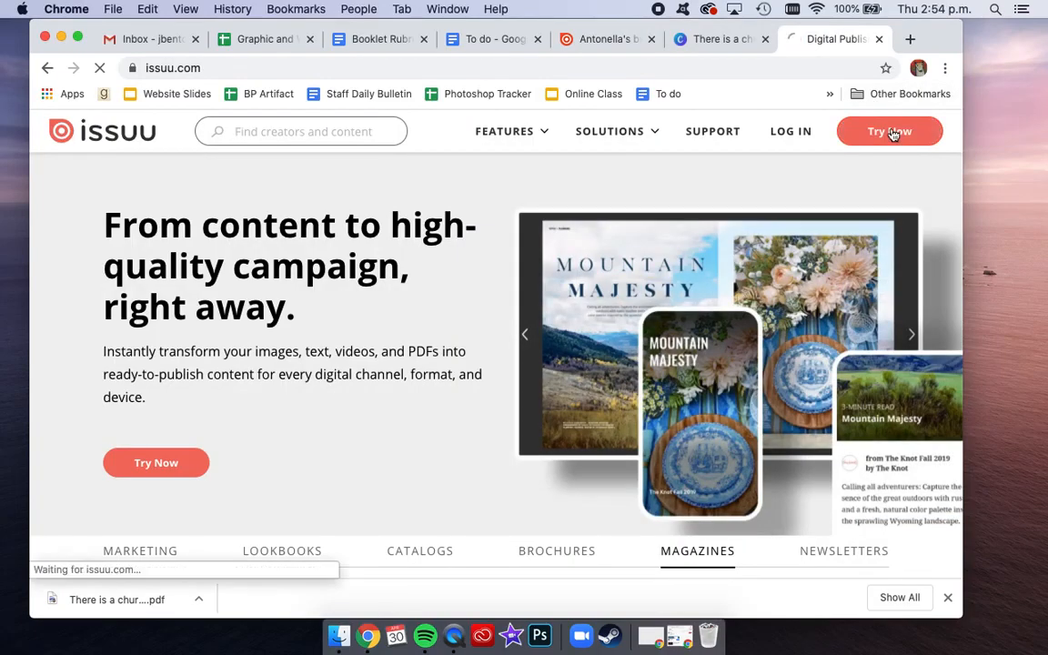
click(888, 131)
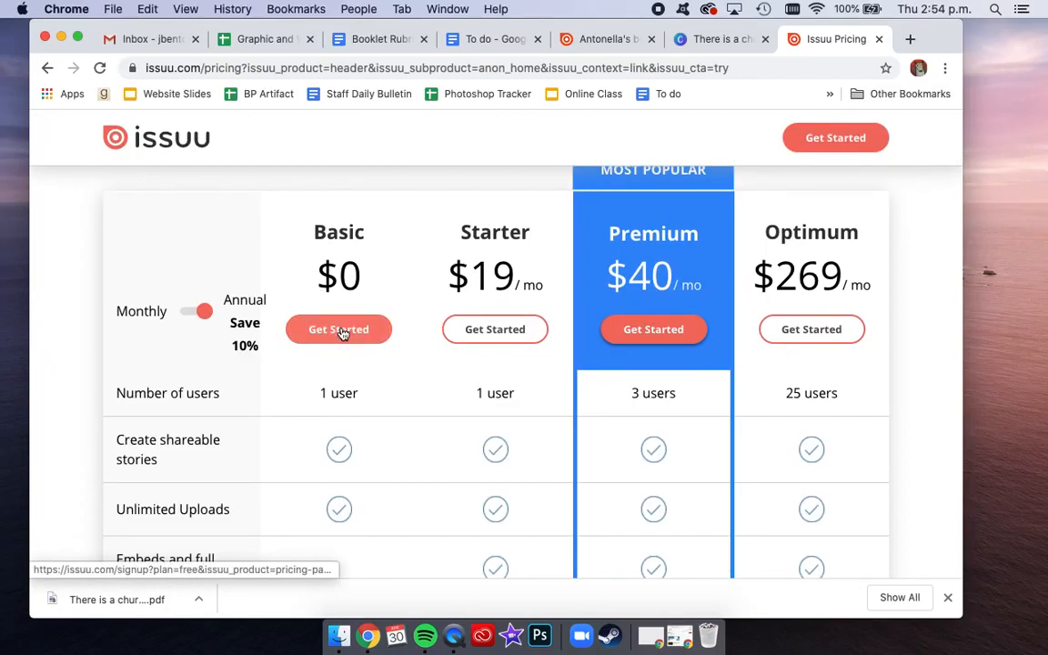
click(339, 330)
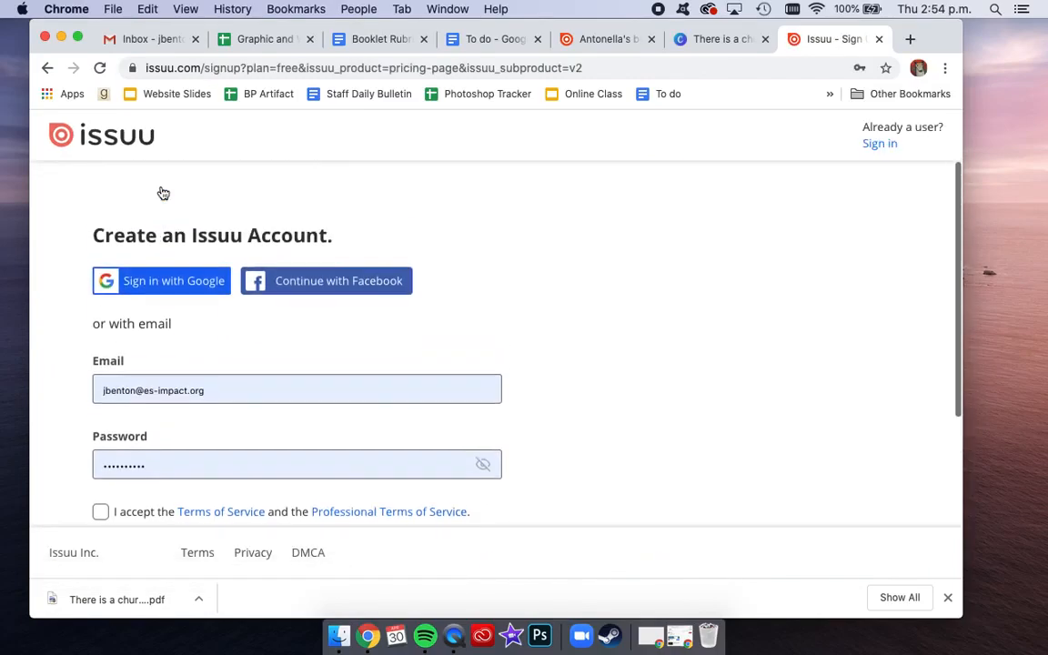
Sign in to the existing Issuu account and reach the publisher dashboard
click(879, 142)
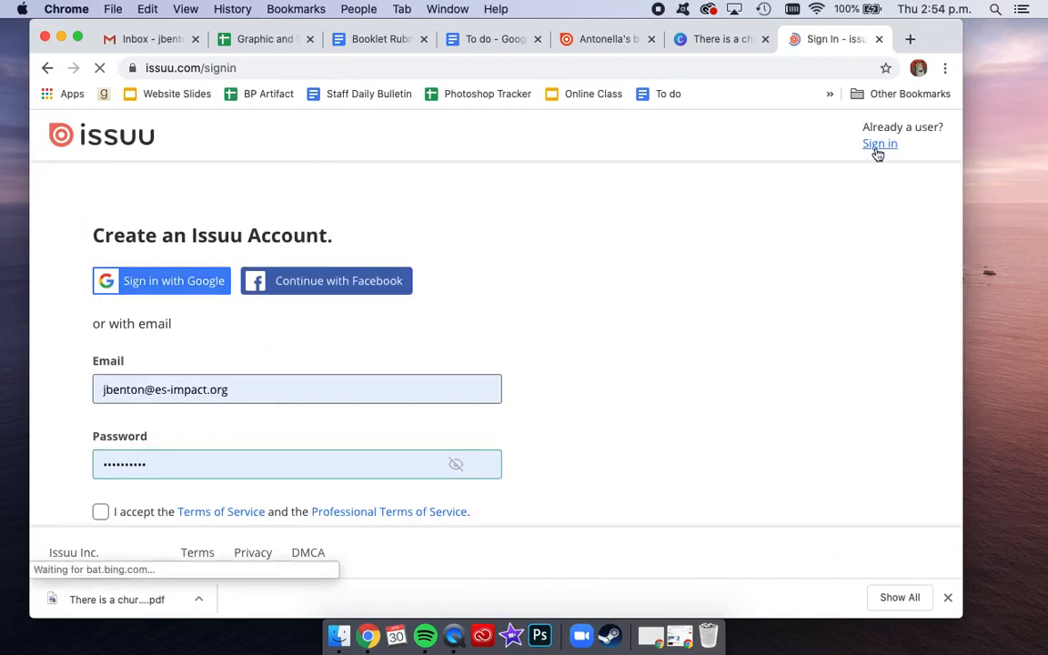
click(879, 142)
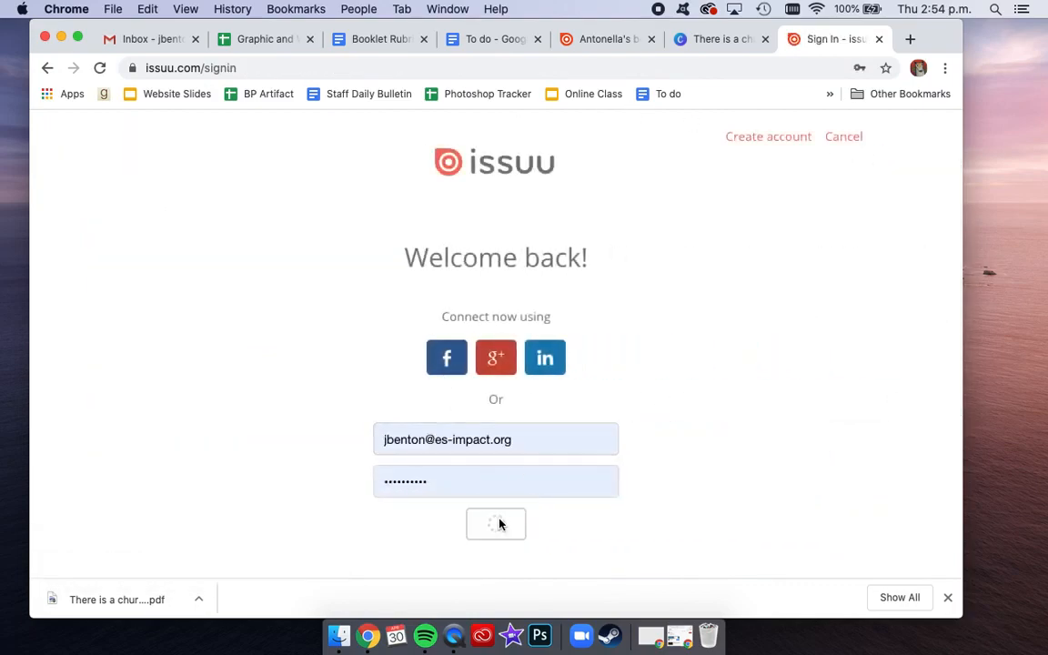
click(495, 524)
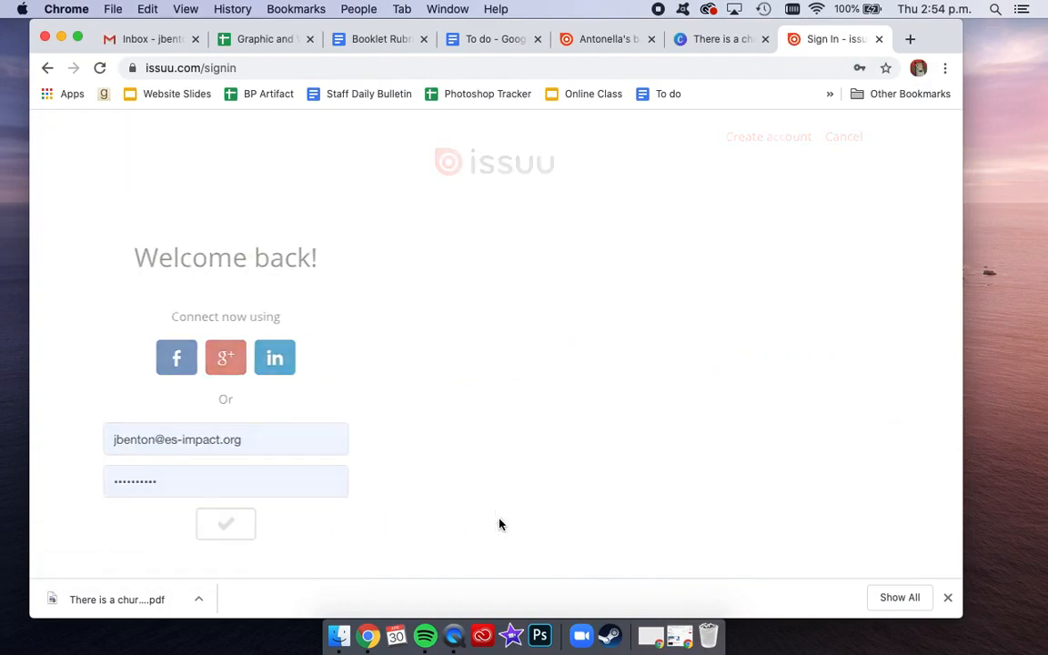
click(226, 525)
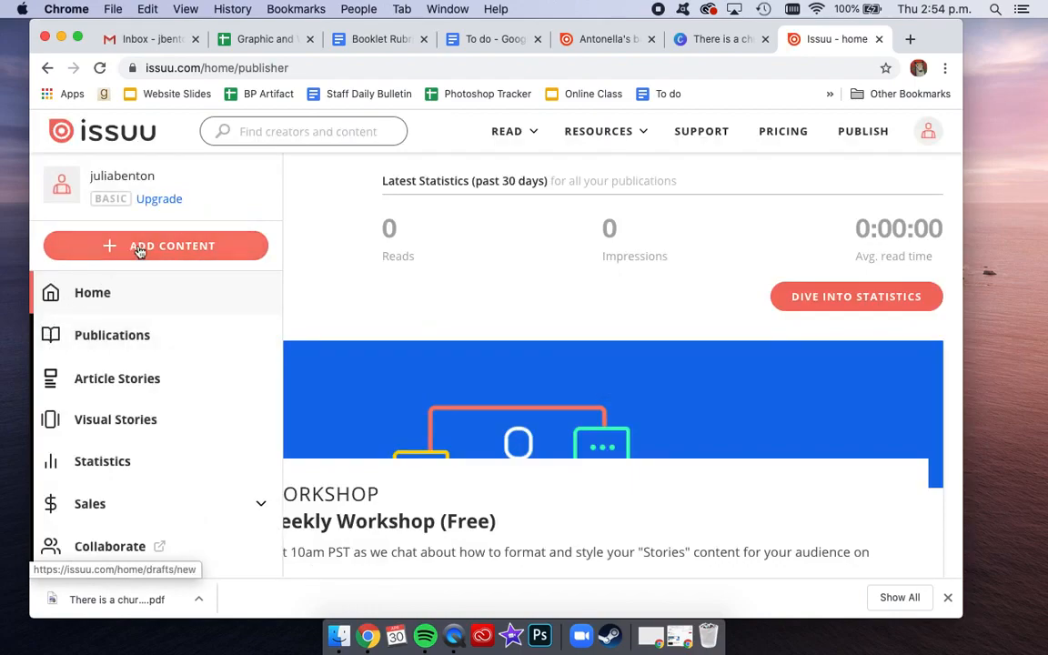
Add new content and upload the downloaded booklet PDF into a new draft
click(157, 246)
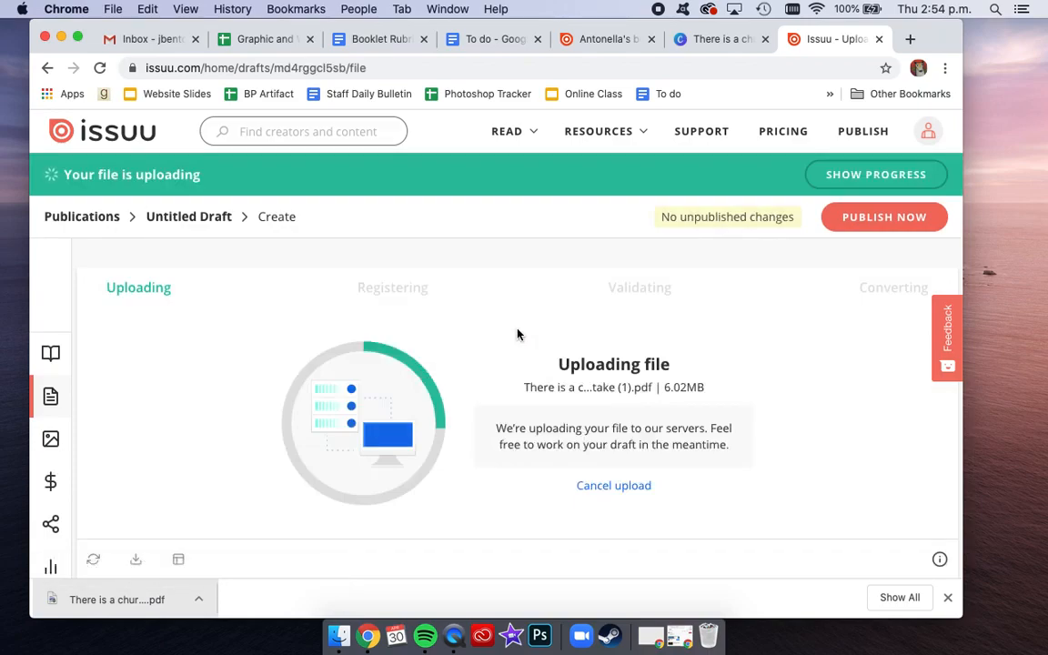
Title the uploading Issuu draft 'Sheltering In Place'
scroll(down, 3)
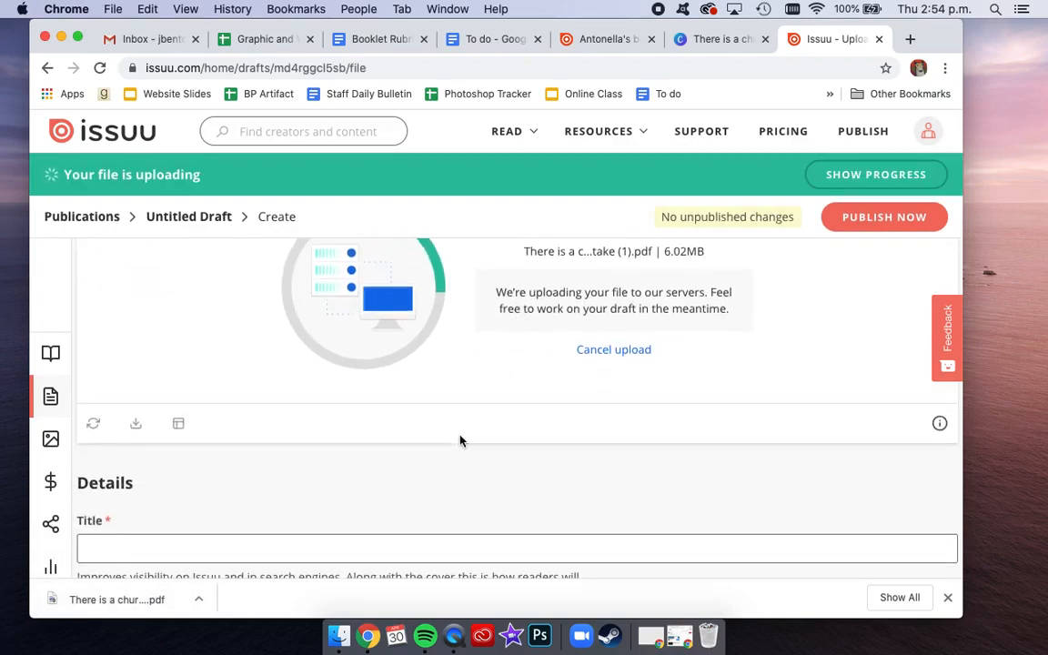
scroll(down, 3)
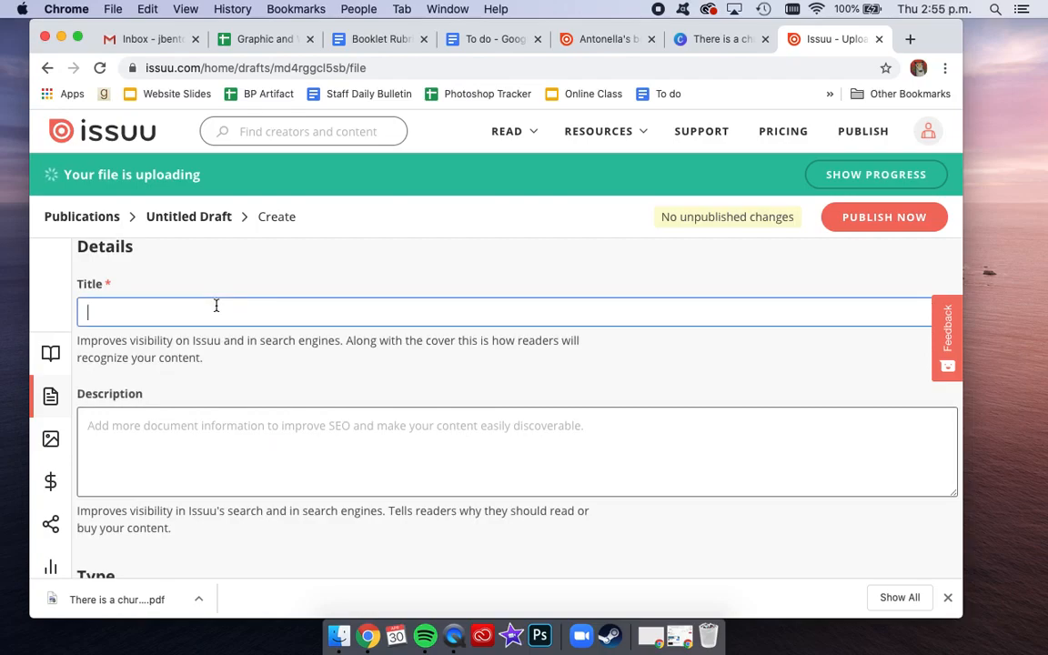
click(719, 40)
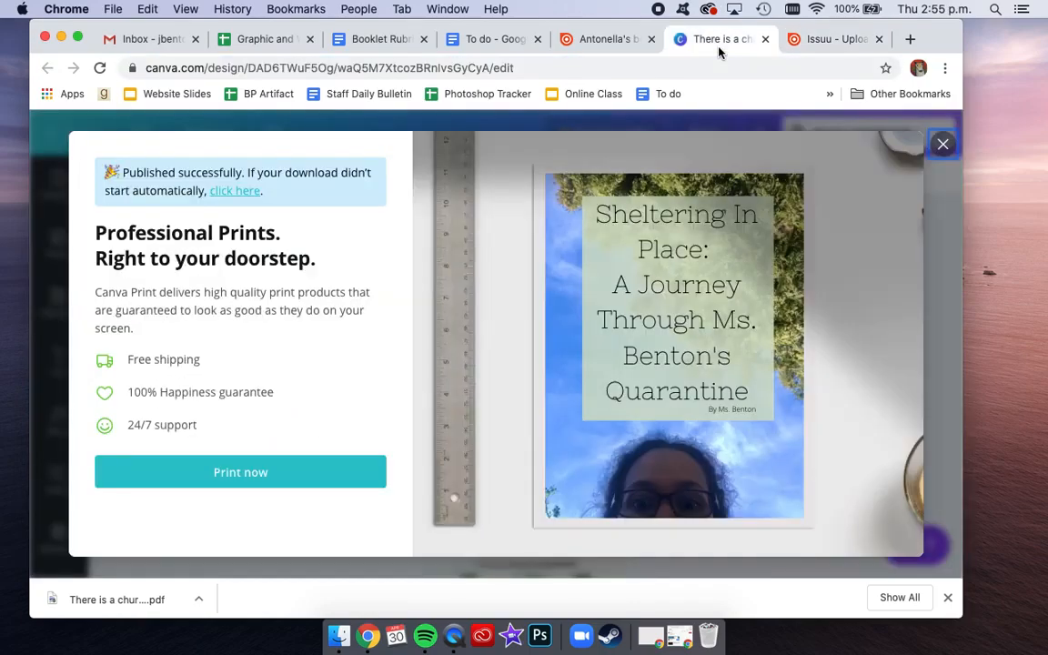
click(830, 41)
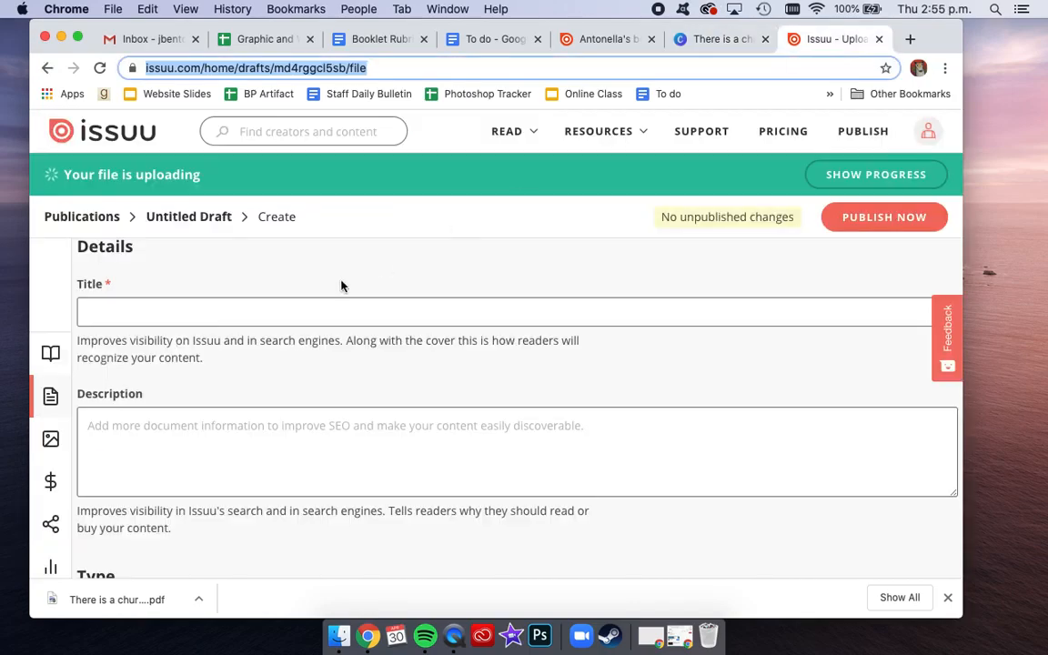
text(Shelt)
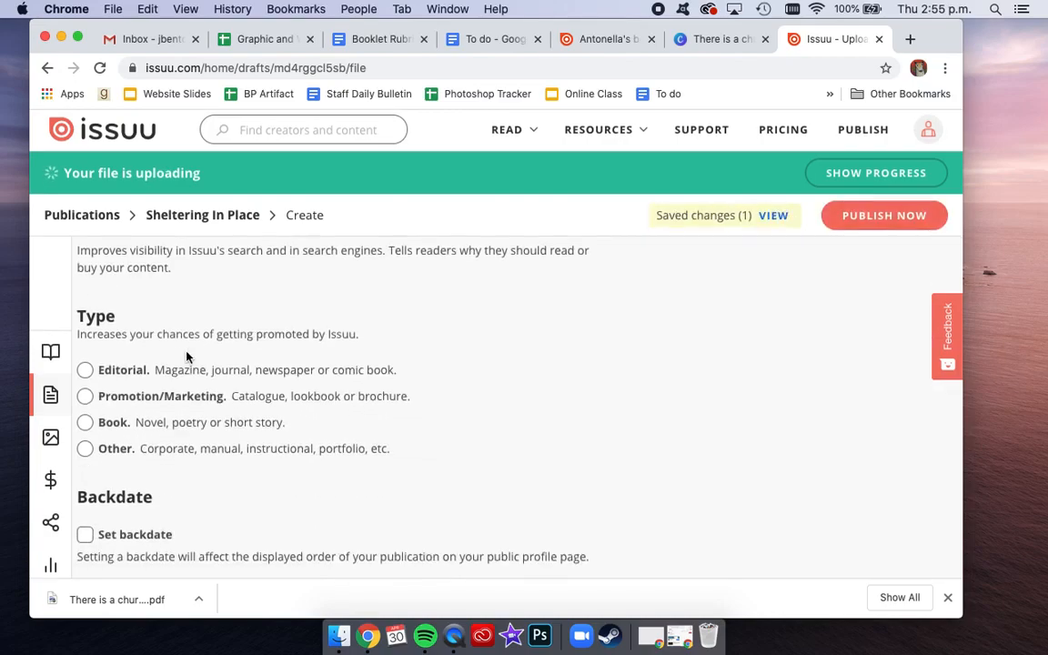
Review the draft details, classify it as a Book and leave availability Public
scroll(down, 3)
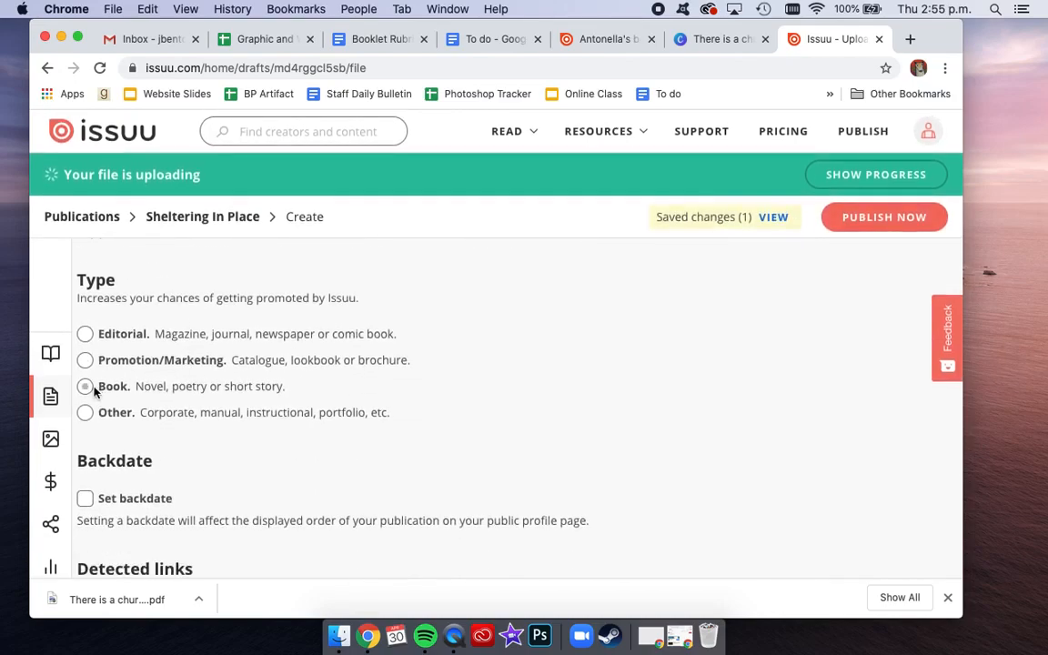
scroll(down, 3)
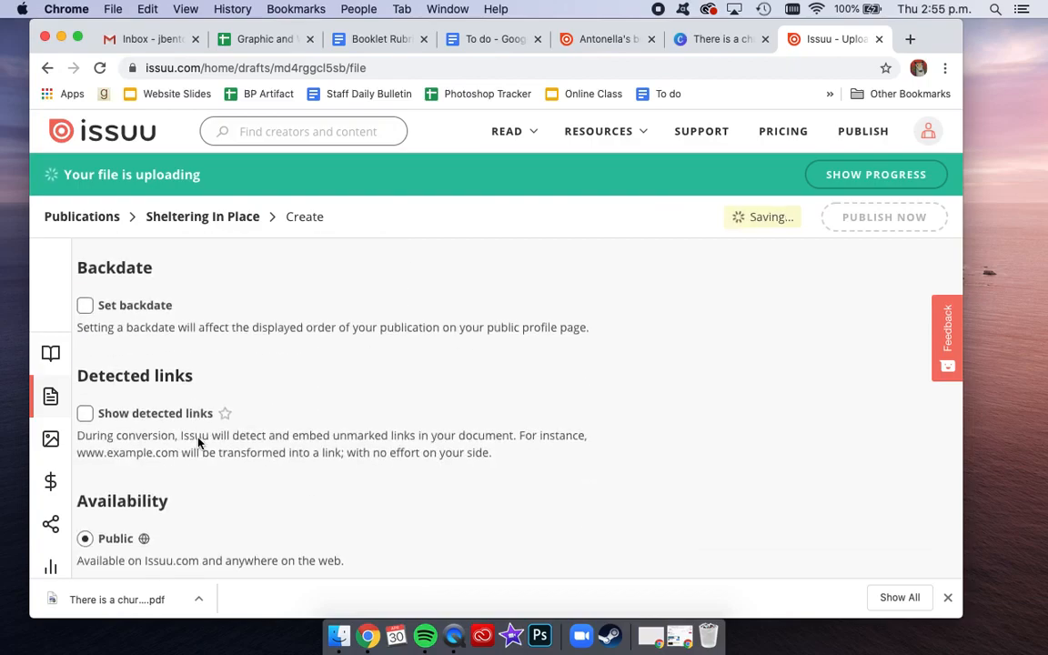
scroll(down, 3)
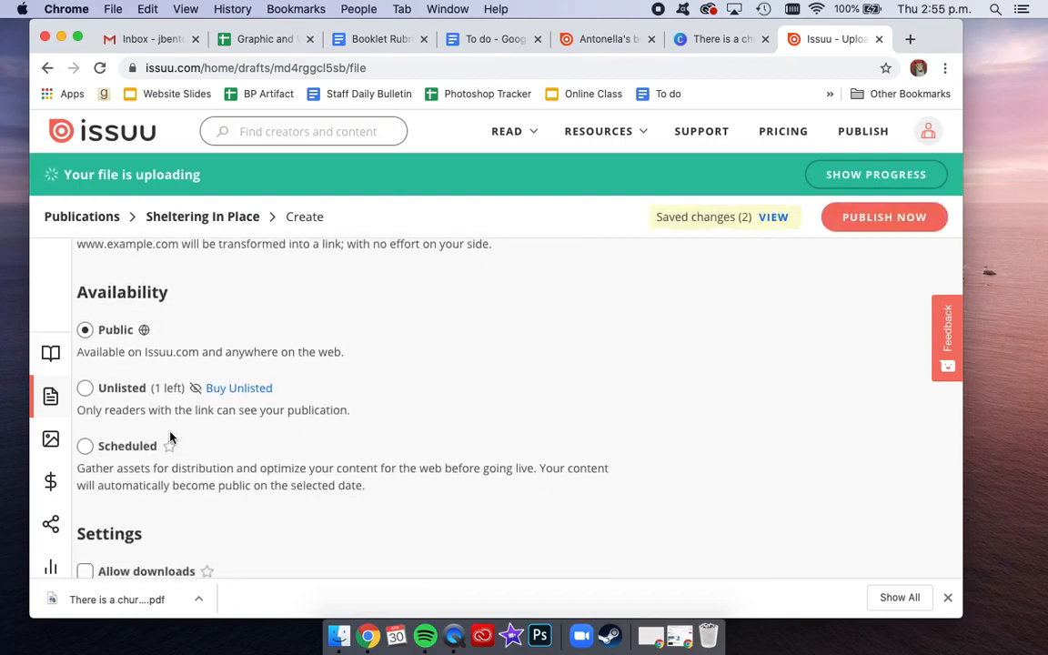
scroll(down, 3)
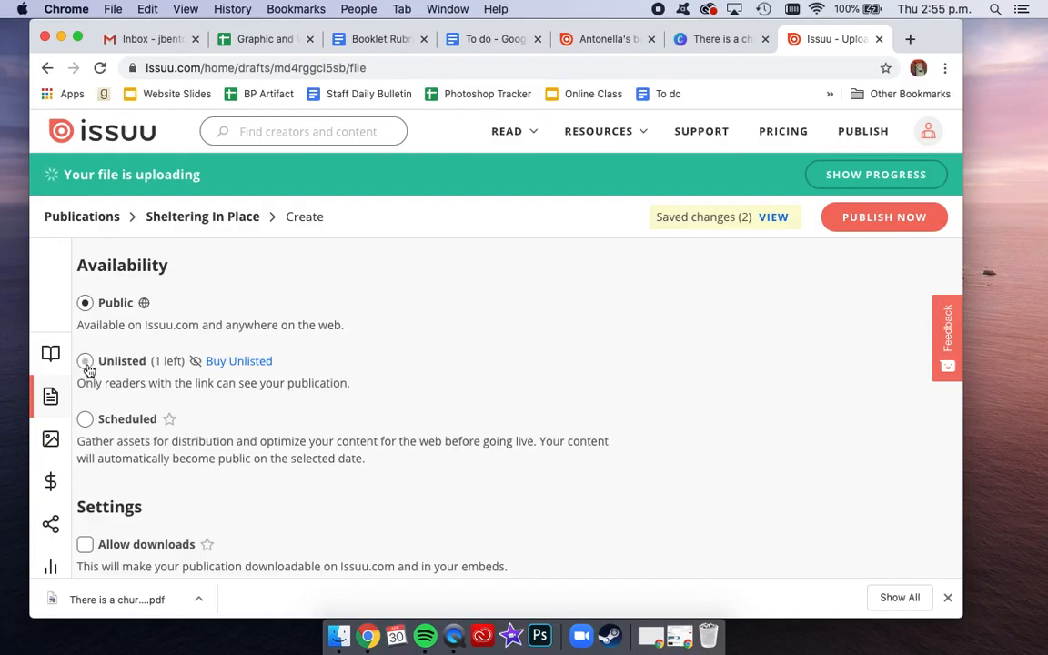
mouse_move(106, 369)
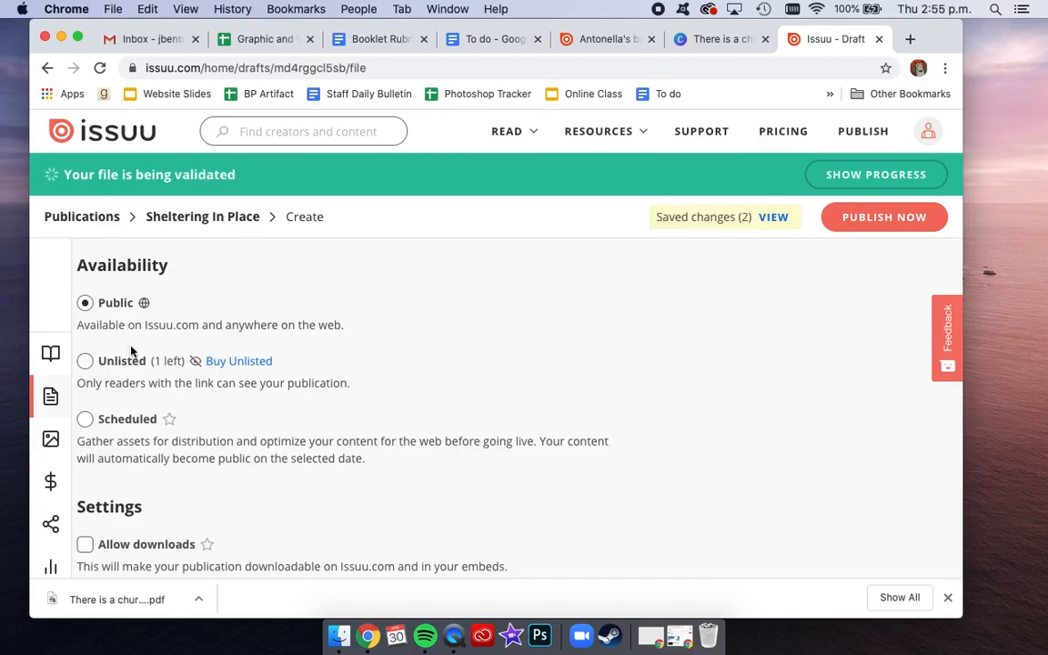
scroll(down, 3)
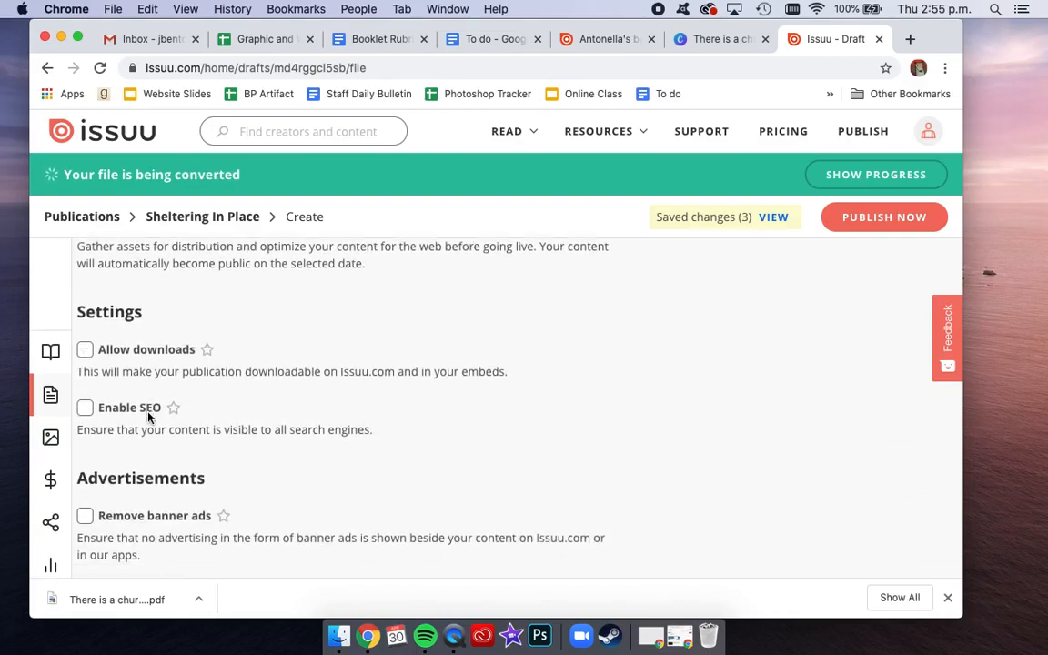
scroll(down, 3)
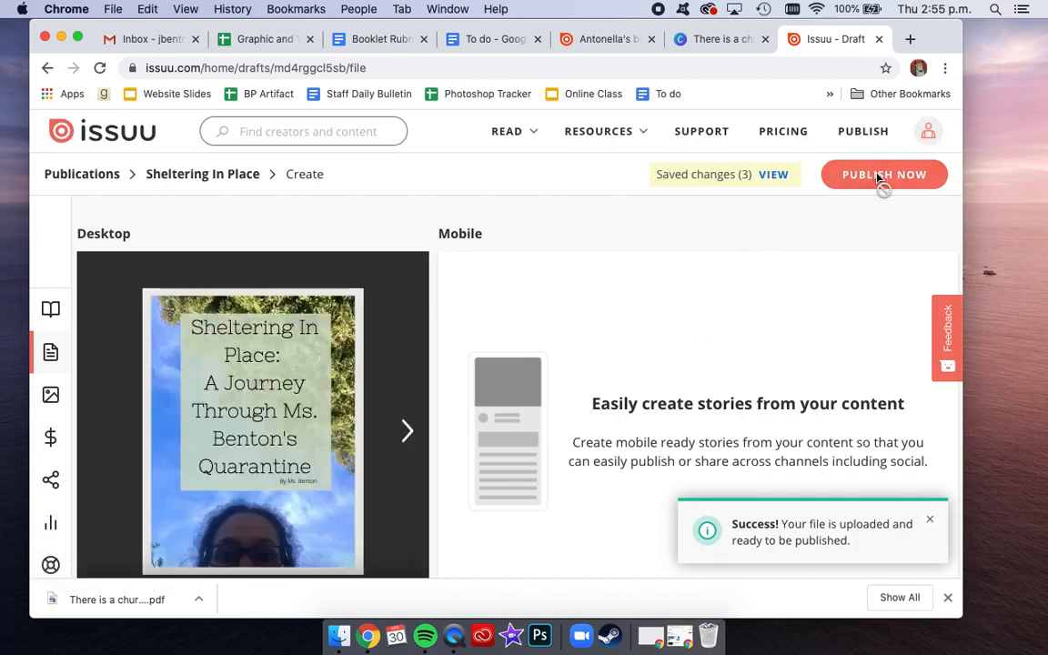
Publish Sheltering In Place, copy its share link and view its live reader page
click(885, 175)
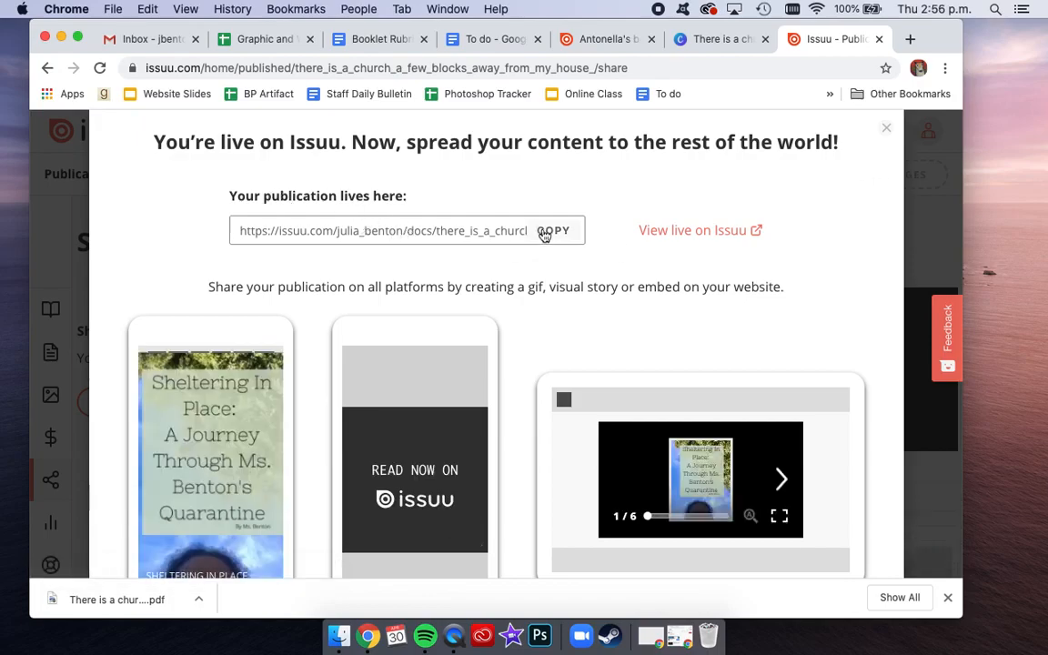
click(554, 229)
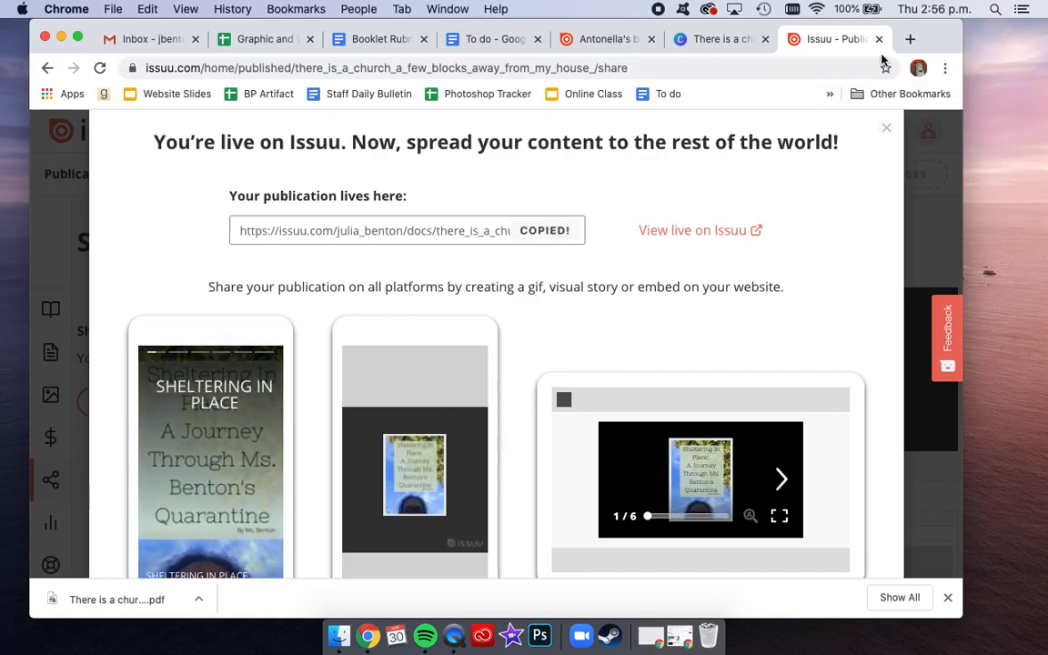
click(910, 40)
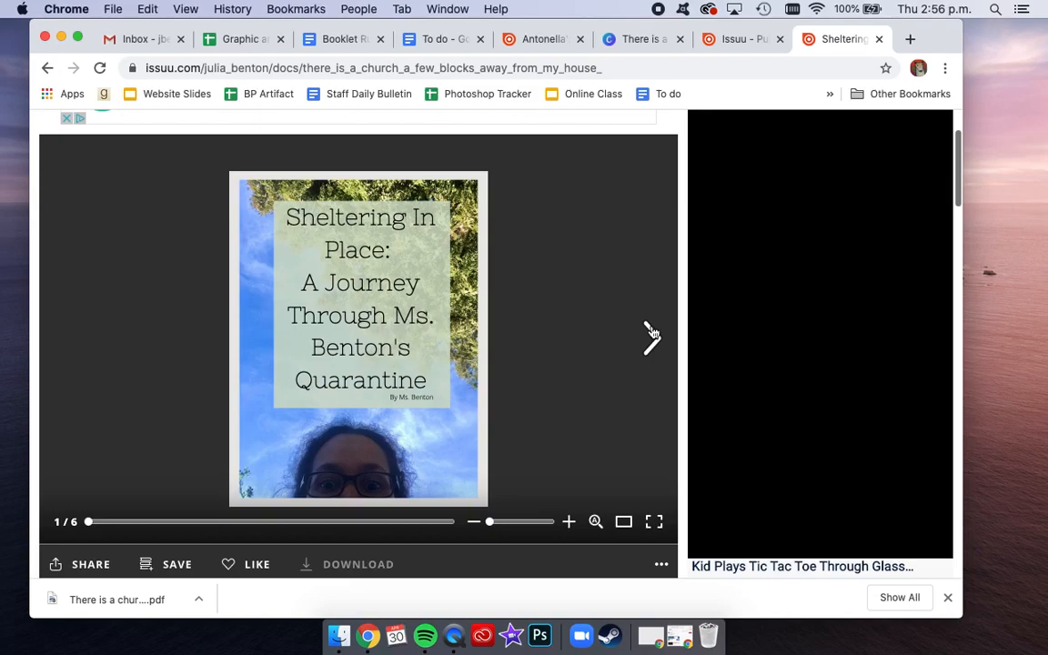
Return to the Issuu publishing tab and dismiss the 'You're live' share dialog
click(652, 336)
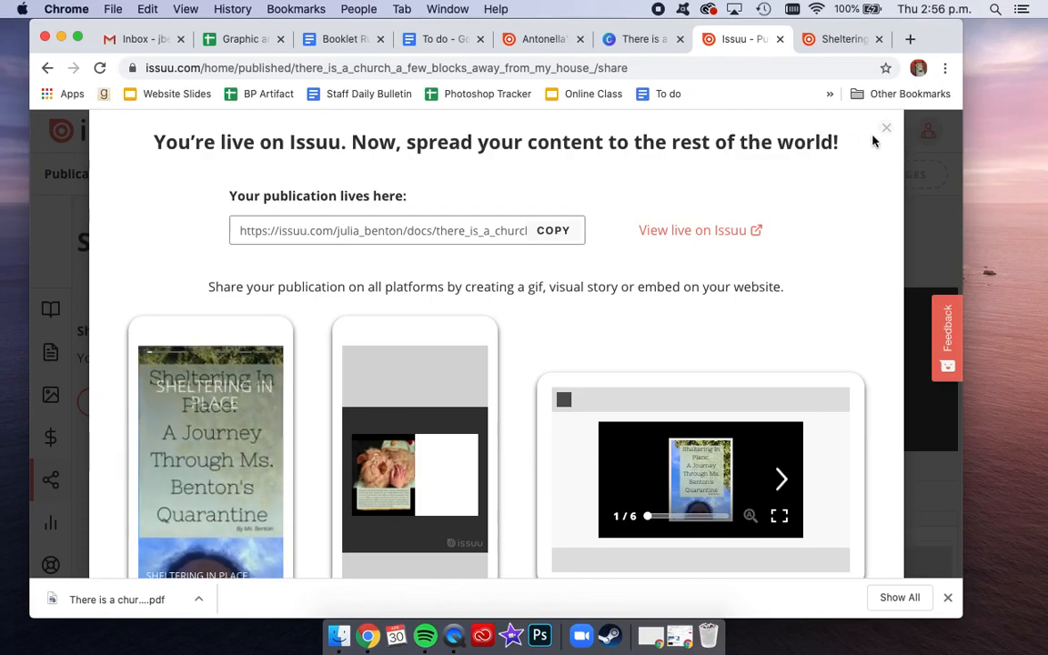
click(886, 128)
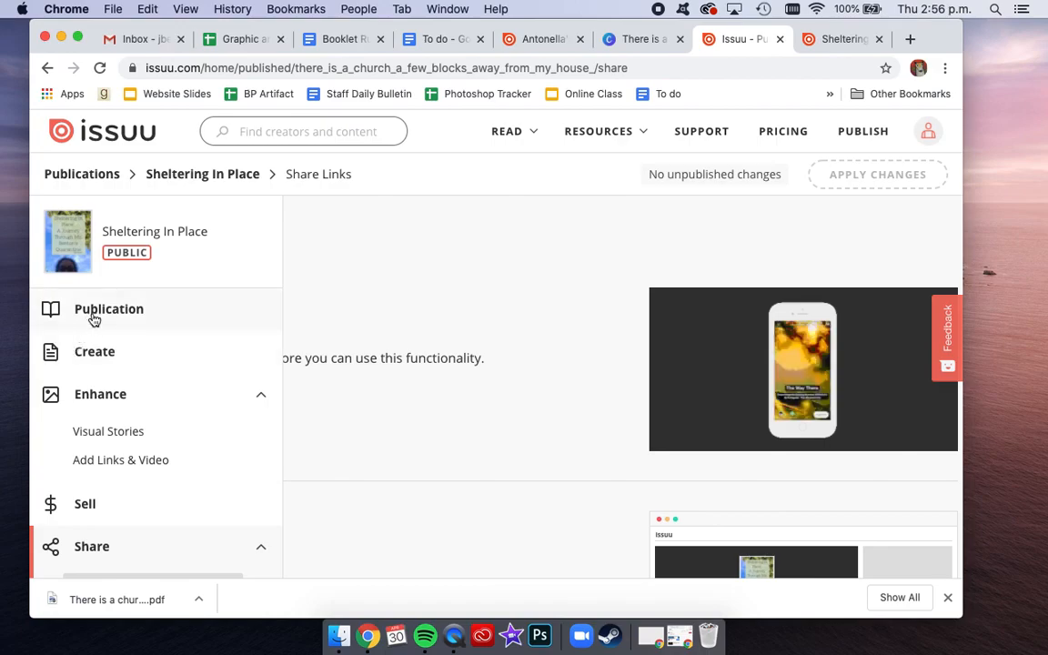
View the publication overview, bring up Replace with another file, then dismiss it
click(109, 310)
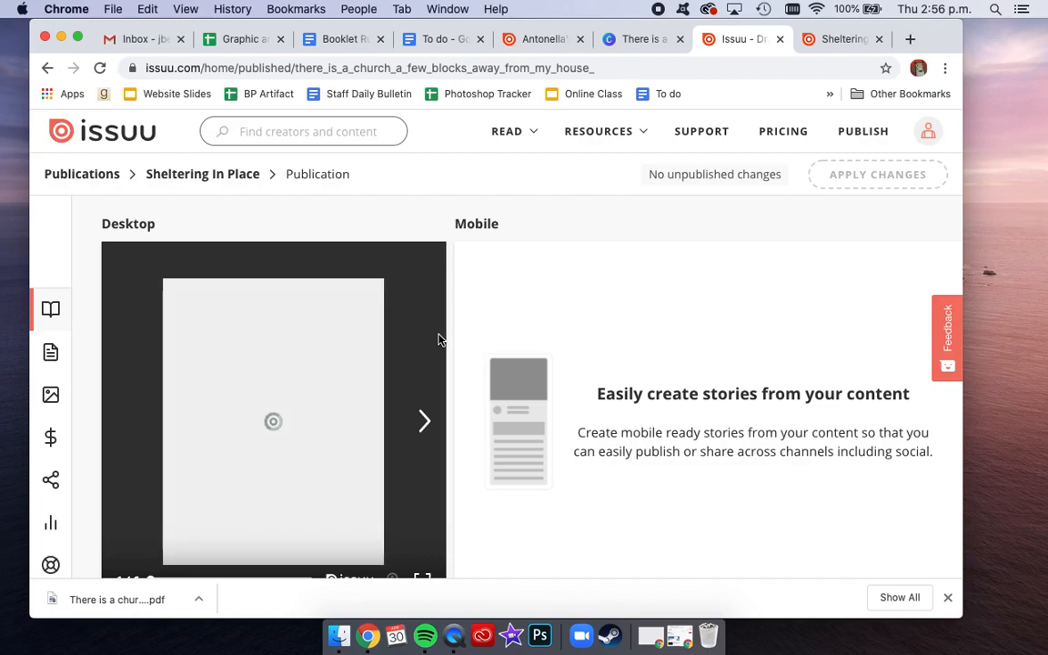
scroll(down, 3)
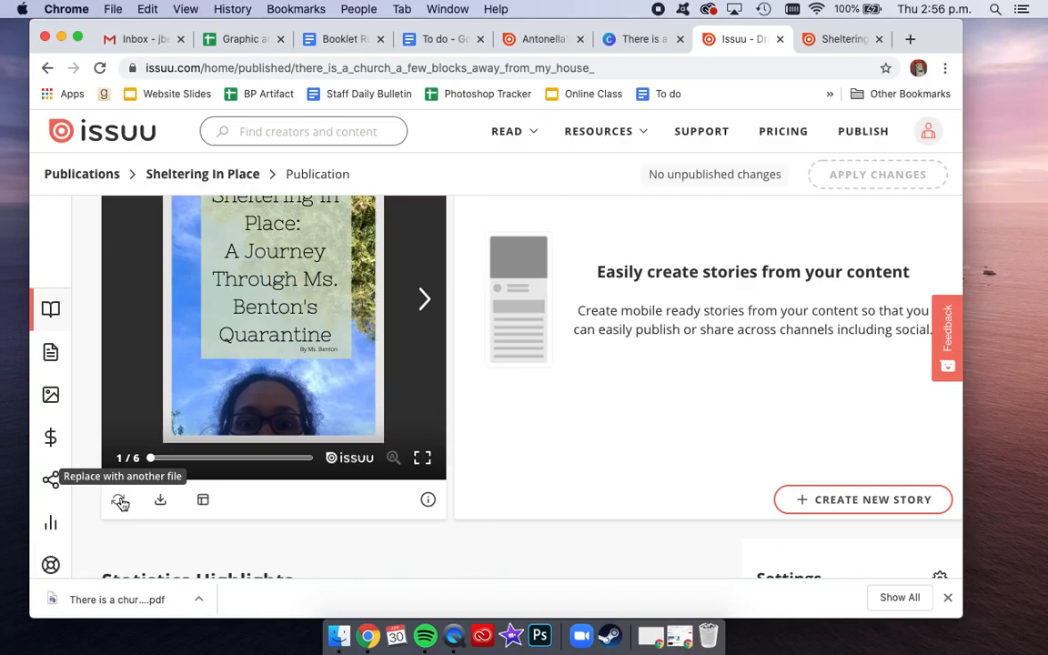
mouse_move(99, 429)
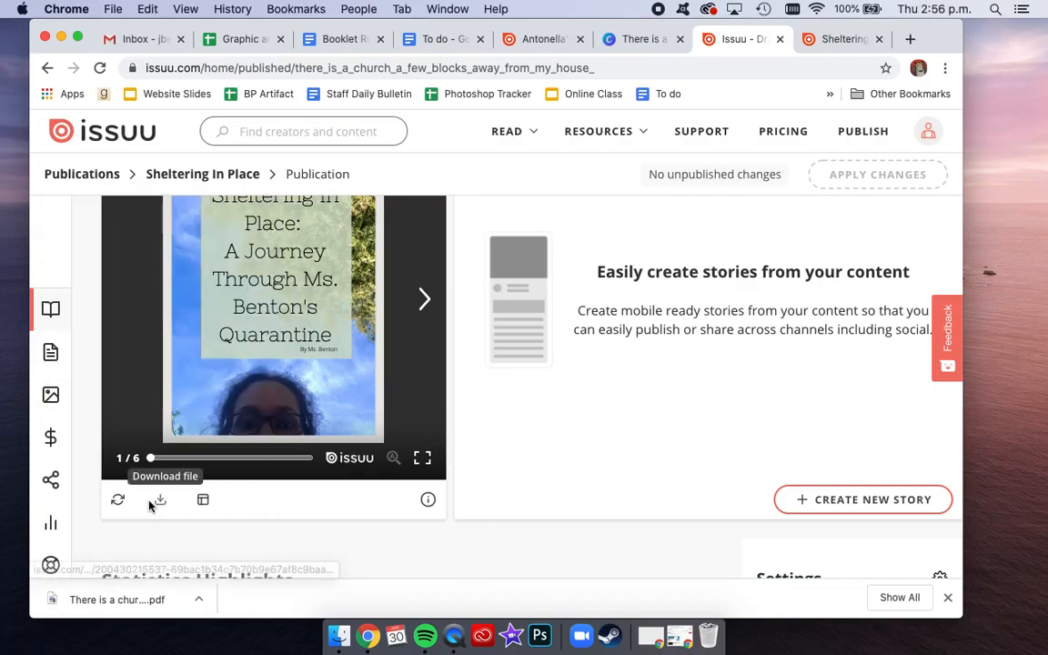
click(117, 499)
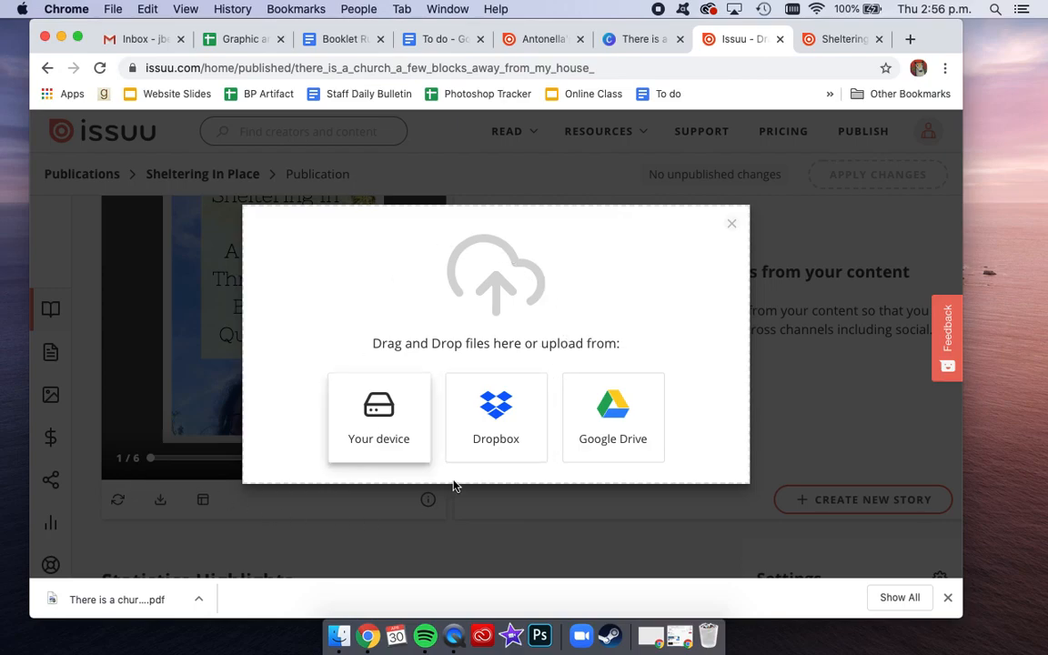
mouse_move(737, 225)
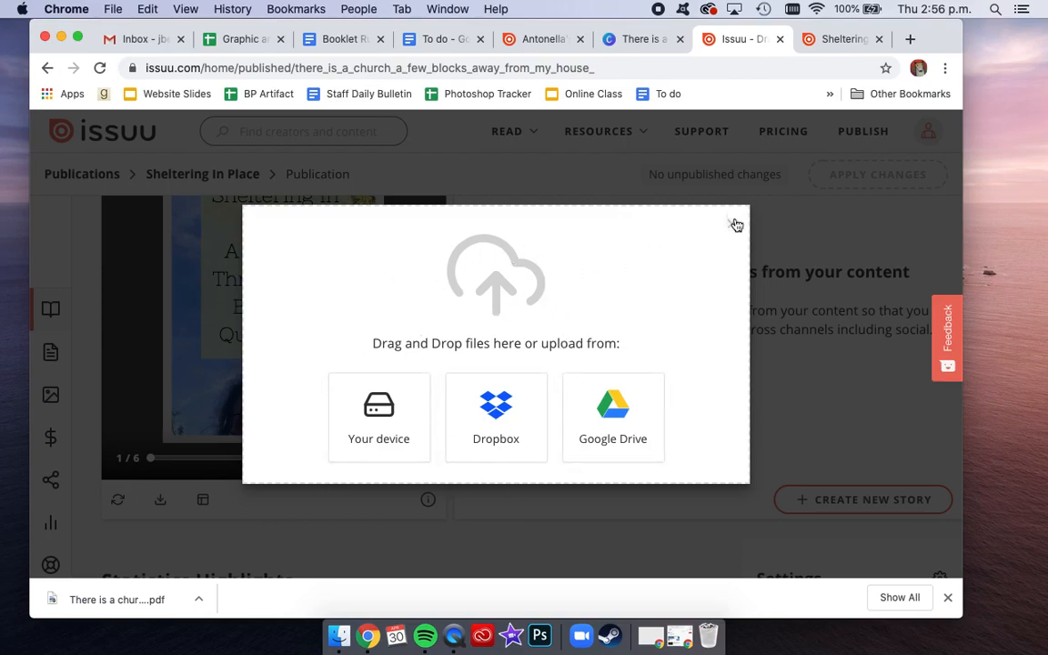
click(736, 226)
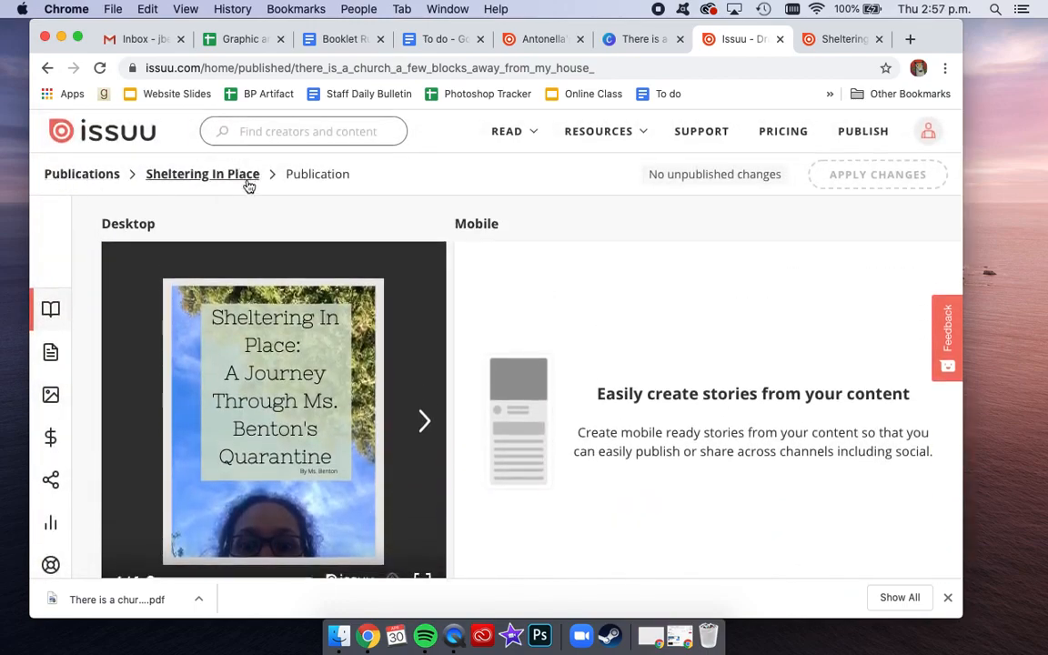
Delete the Sheltering In Place publication from the Issuu publications list, confirming the removal
click(82, 175)
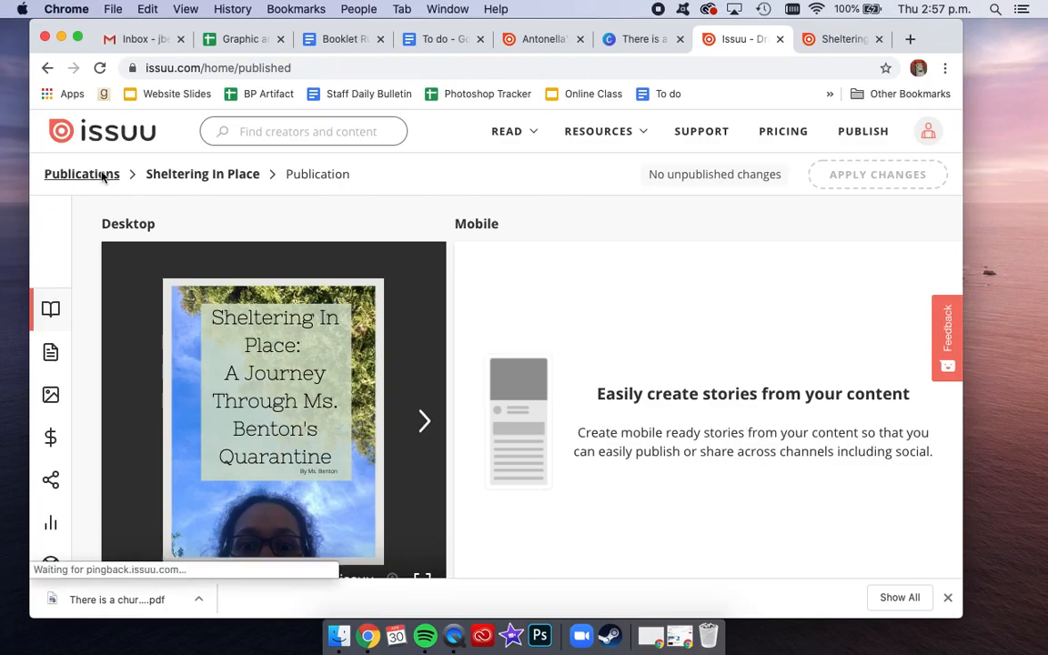
click(82, 175)
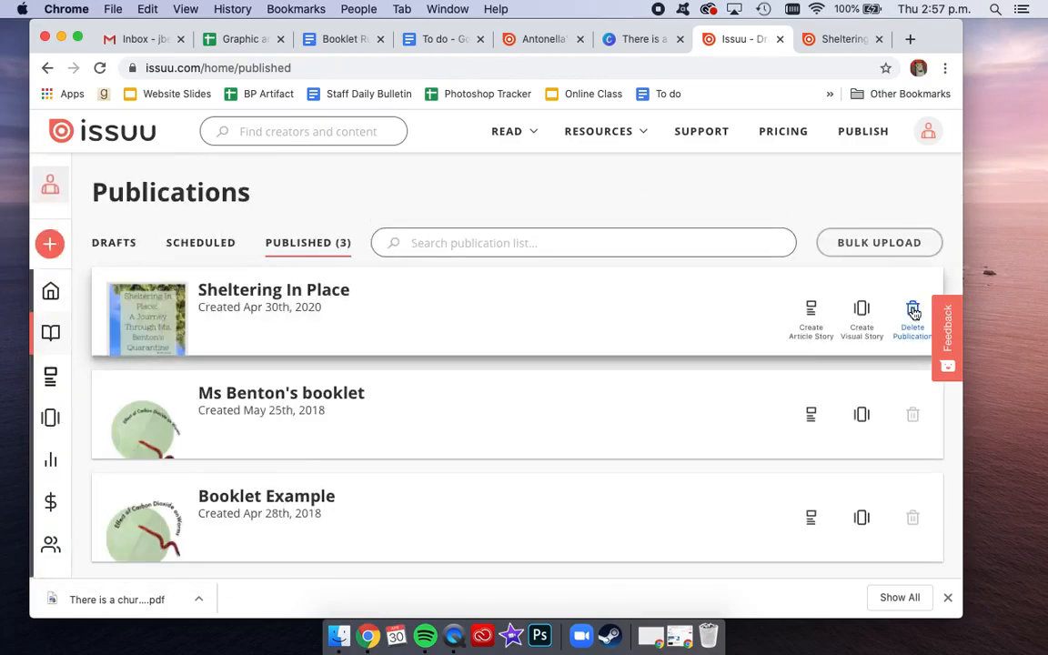
click(913, 319)
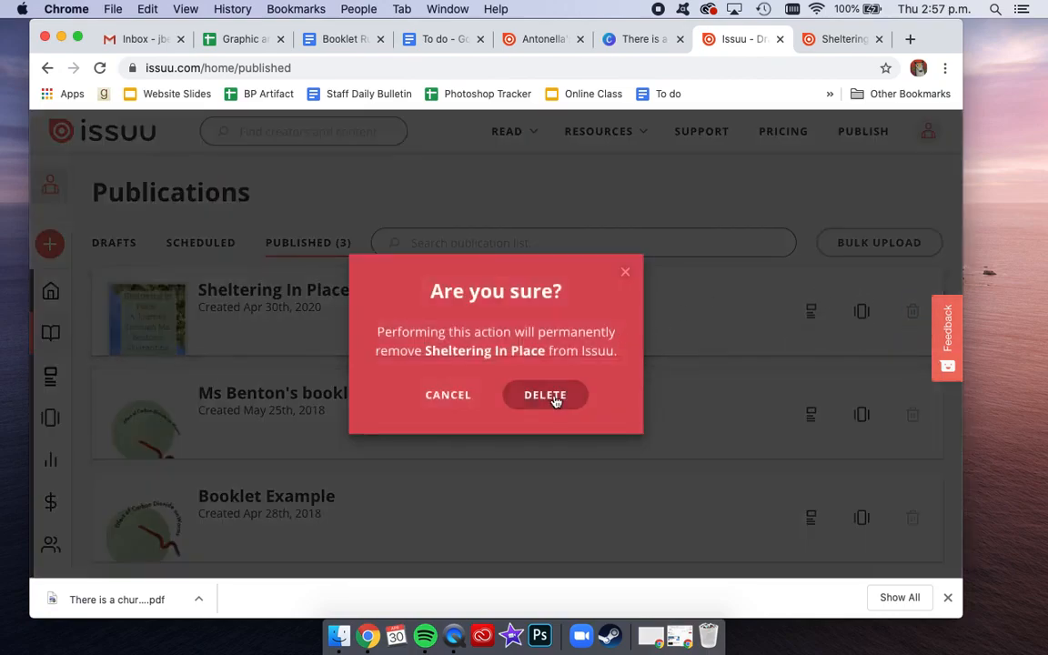
click(546, 393)
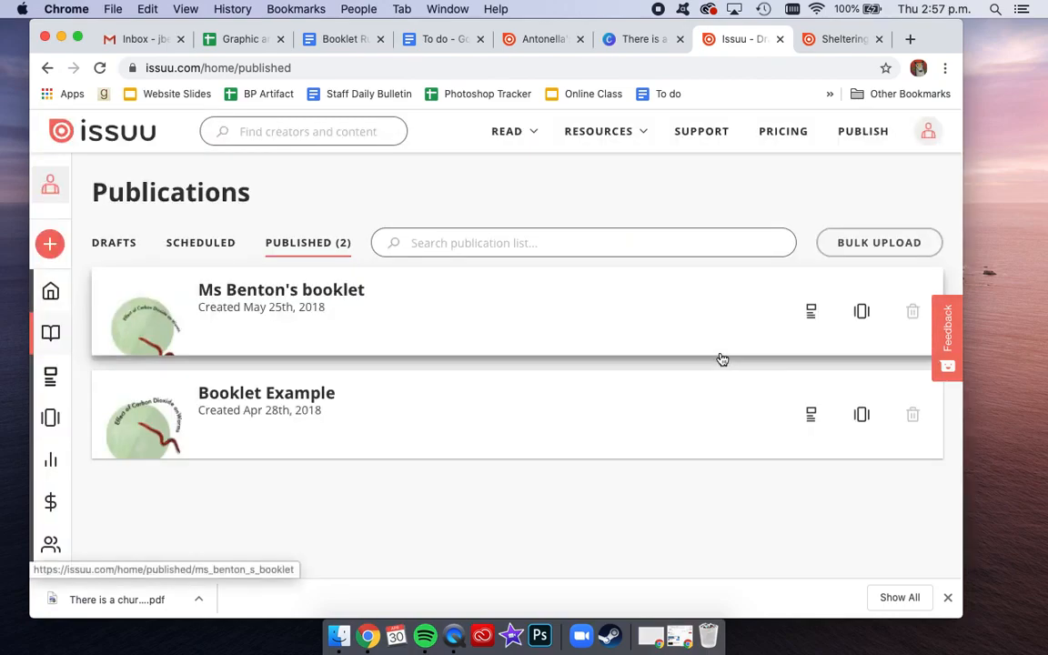